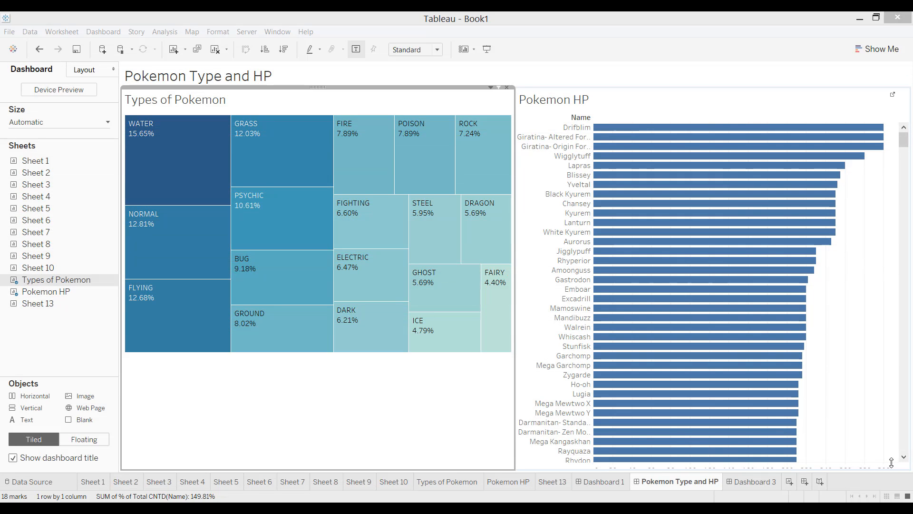
mouse_move(884, 467)
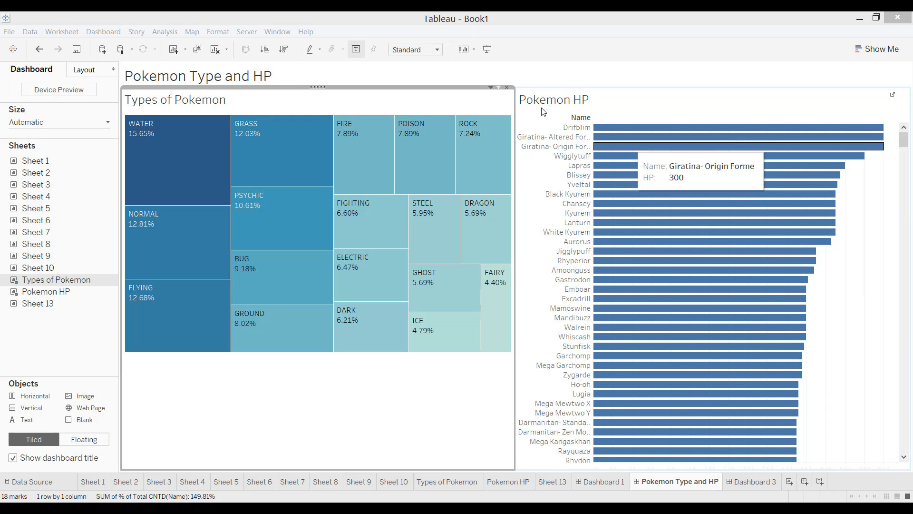
mouse_move(493, 91)
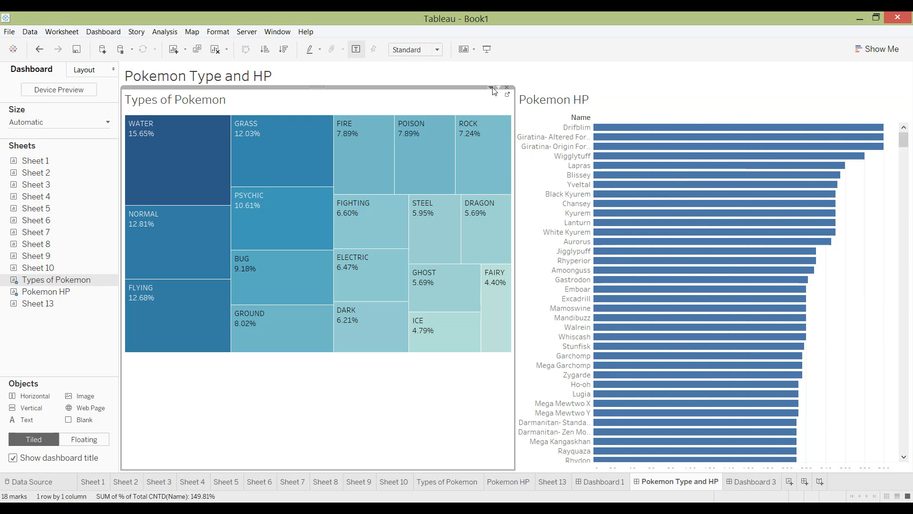
Set the Types of Pokemon treemap's fit to Entire View
left_click(492, 88)
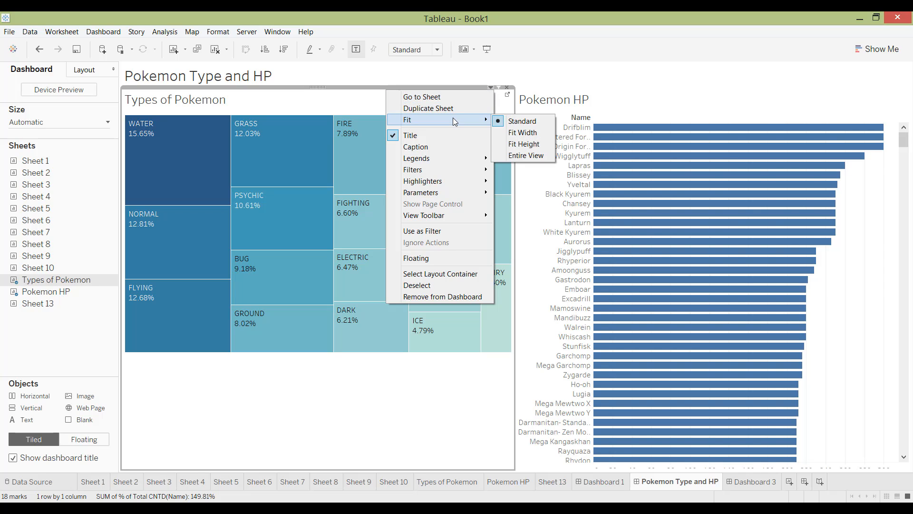
mouse_move(522, 121)
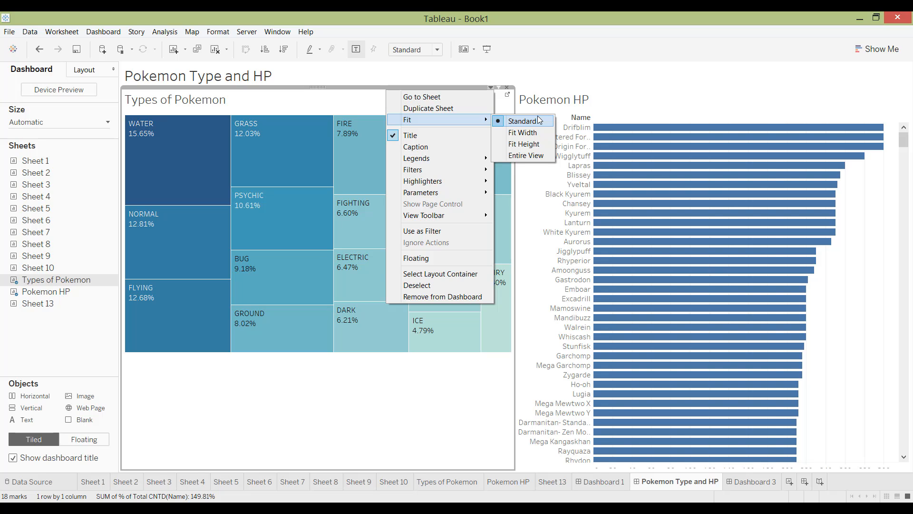
mouse_move(522, 143)
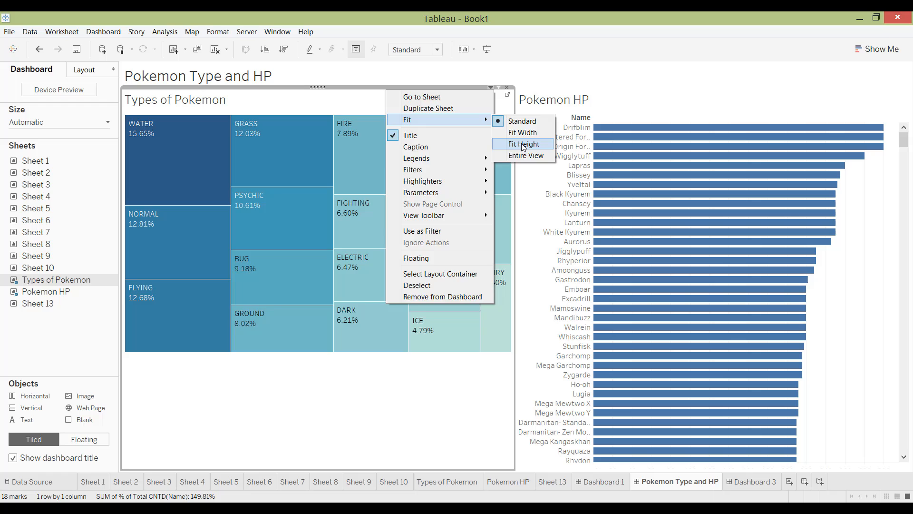
left_click(523, 144)
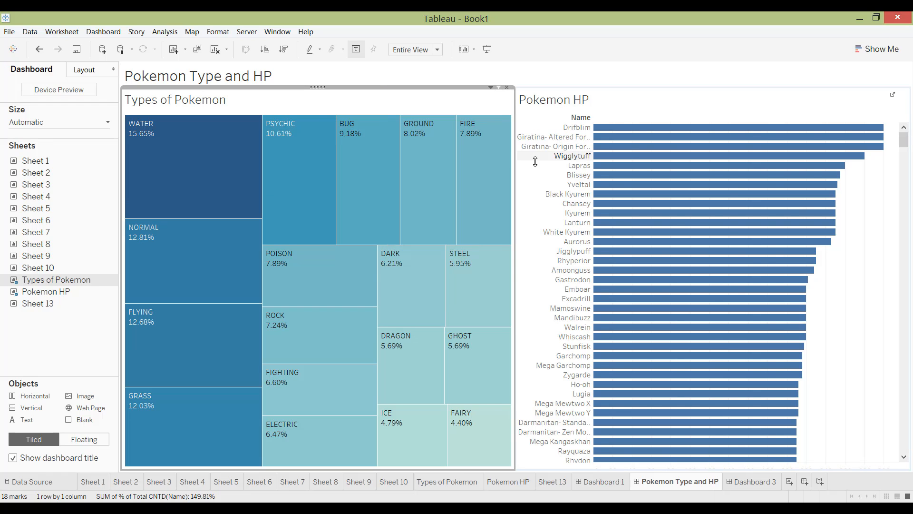
mouse_move(798, 111)
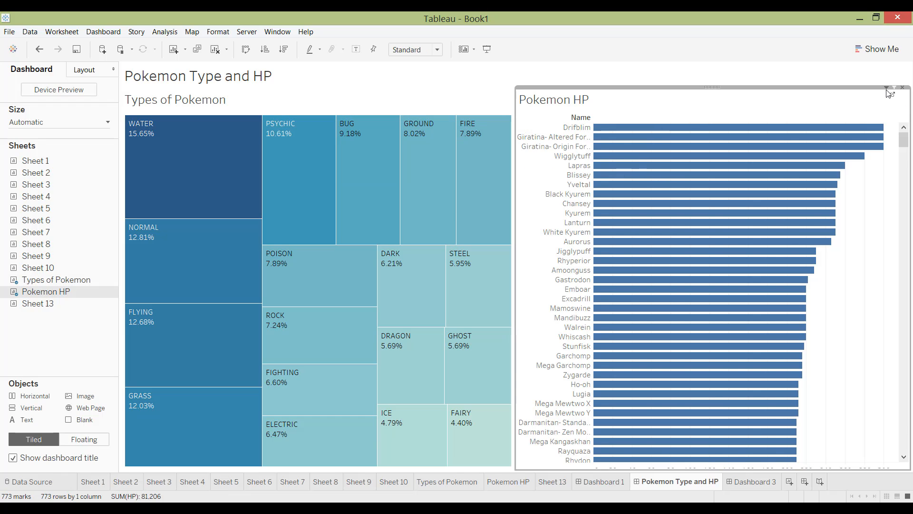
Set the Pokemon HP bar chart's fit to Fit Width
left_click(885, 88)
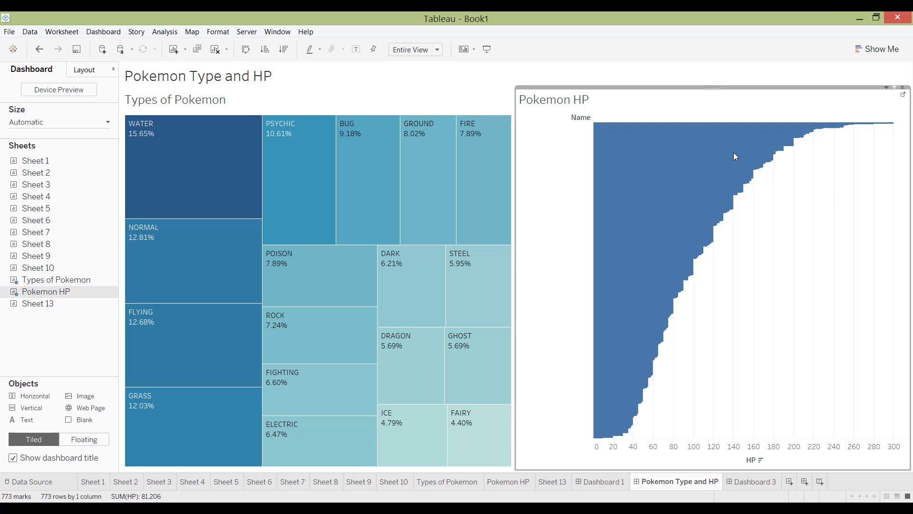
mouse_move(624, 398)
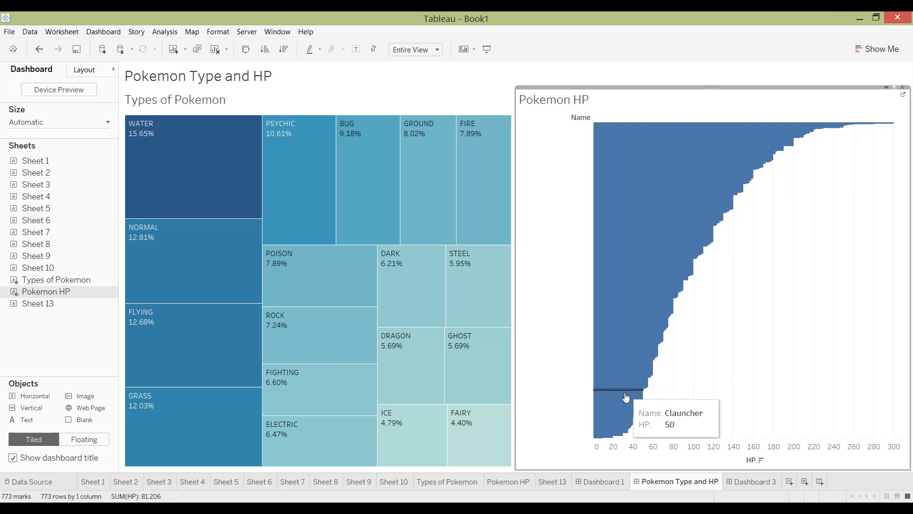
mouse_move(885, 96)
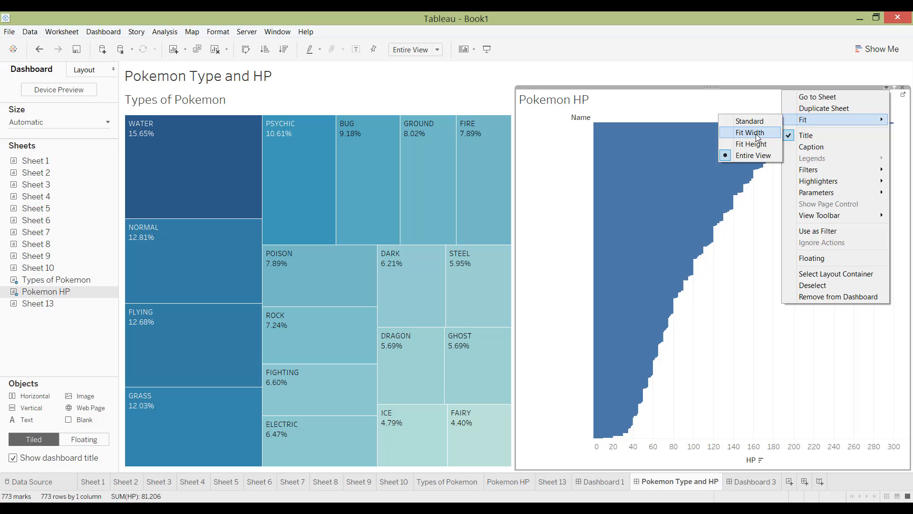
left_click(750, 132)
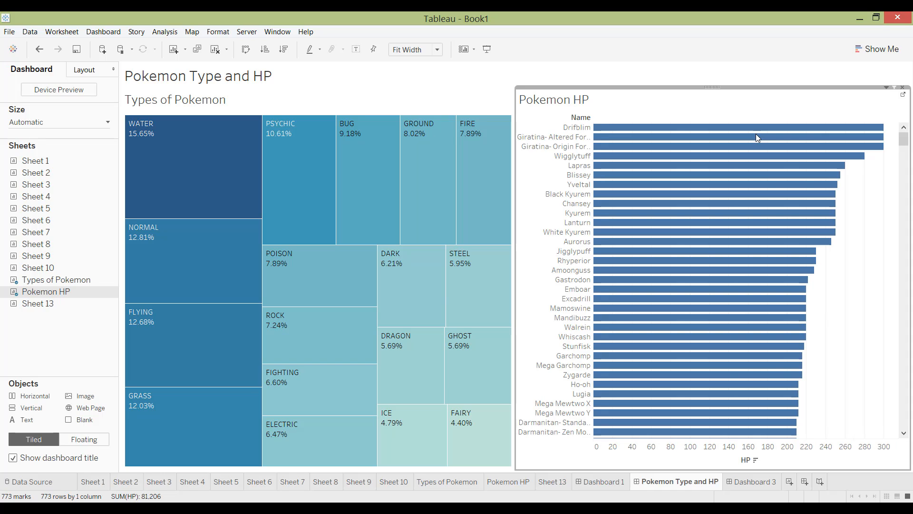
mouse_move(592, 114)
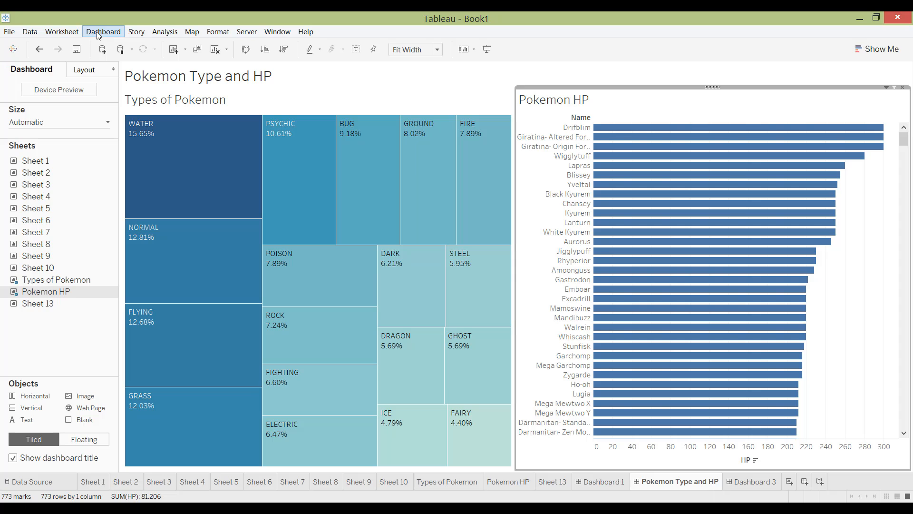
Add a default filter action from Dashboard > Actions and confirm it
left_click(103, 31)
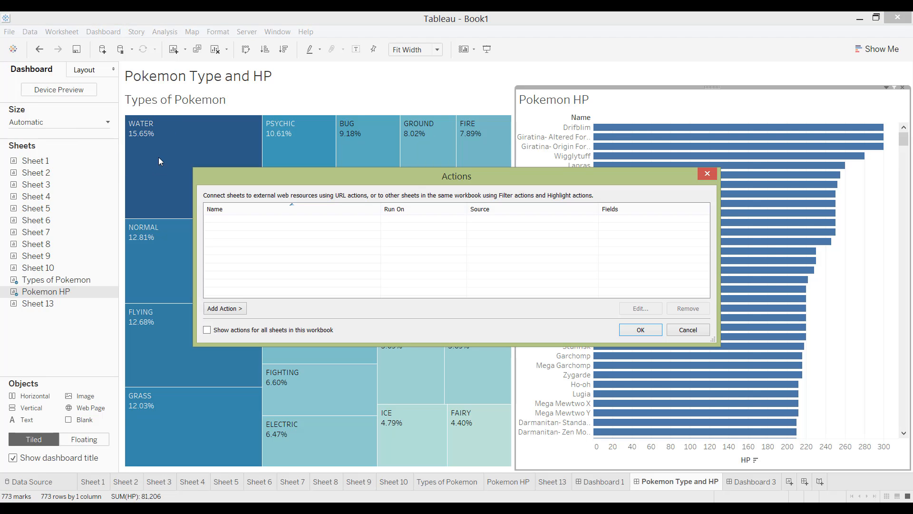
left_click(224, 308)
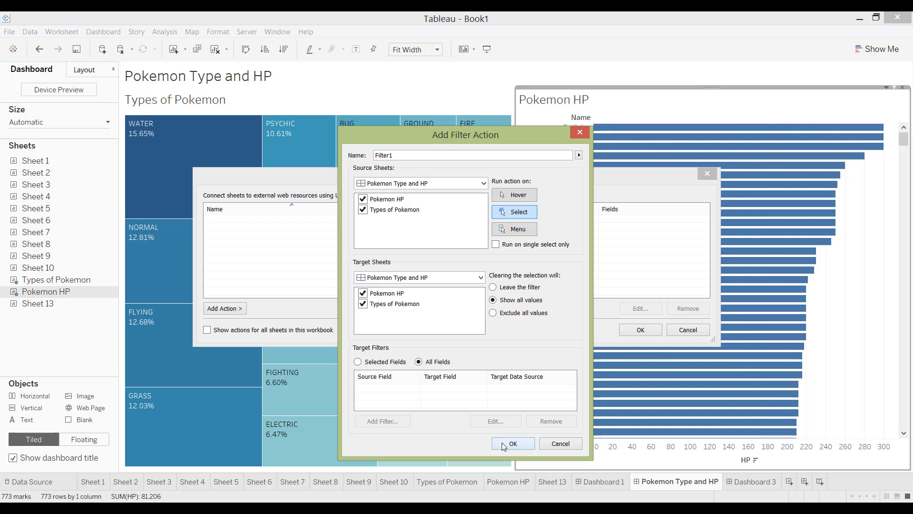
left_click(511, 443)
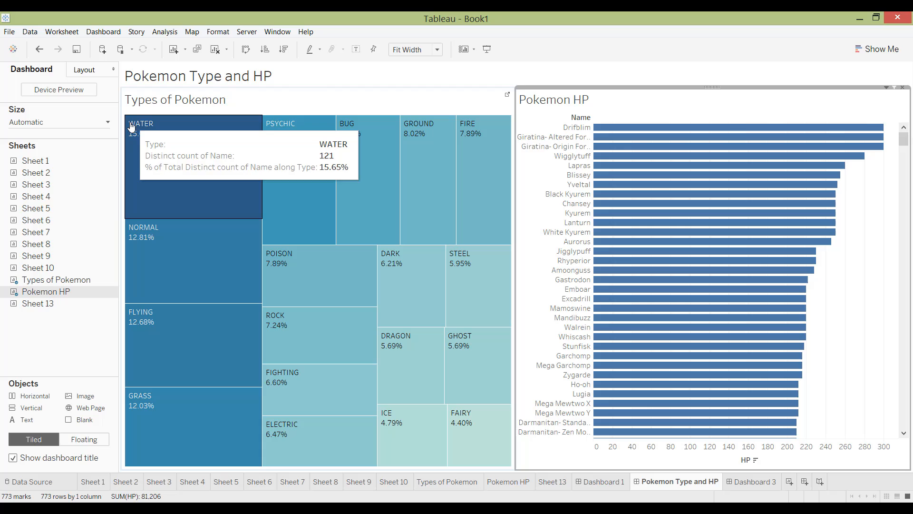
mouse_move(302, 109)
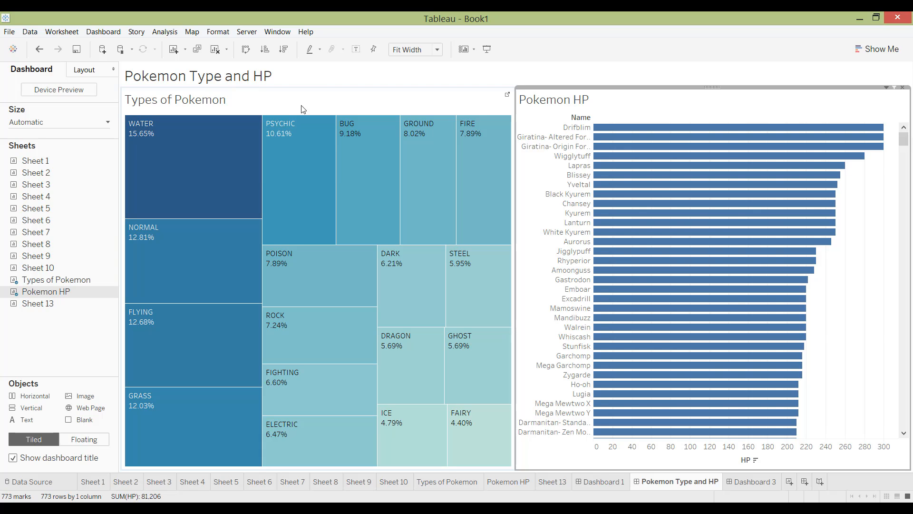
mouse_move(617, 108)
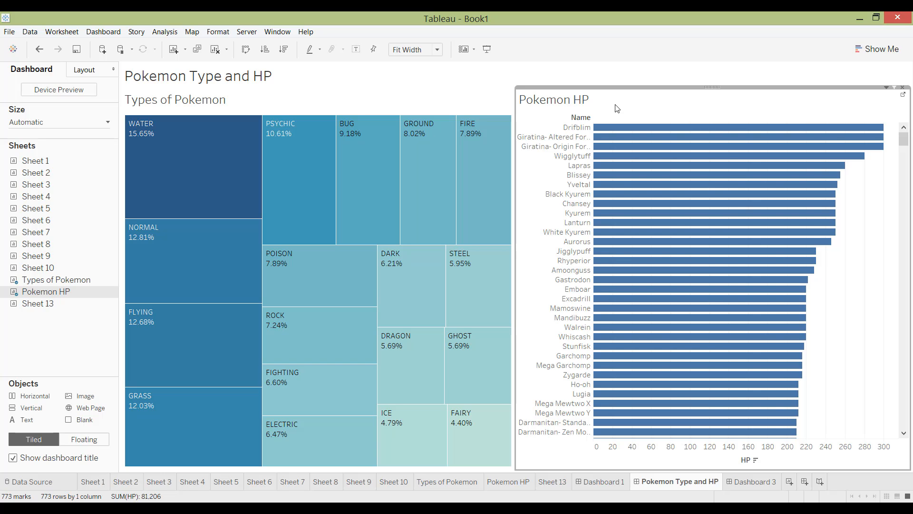
mouse_move(201, 151)
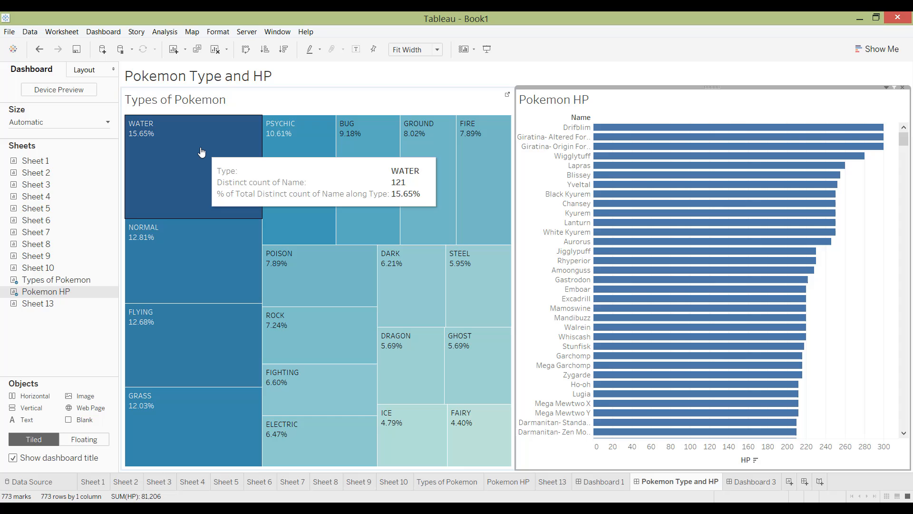
Test the filter with the WATER and FAIRY tiles, then clear it
left_click(193, 163)
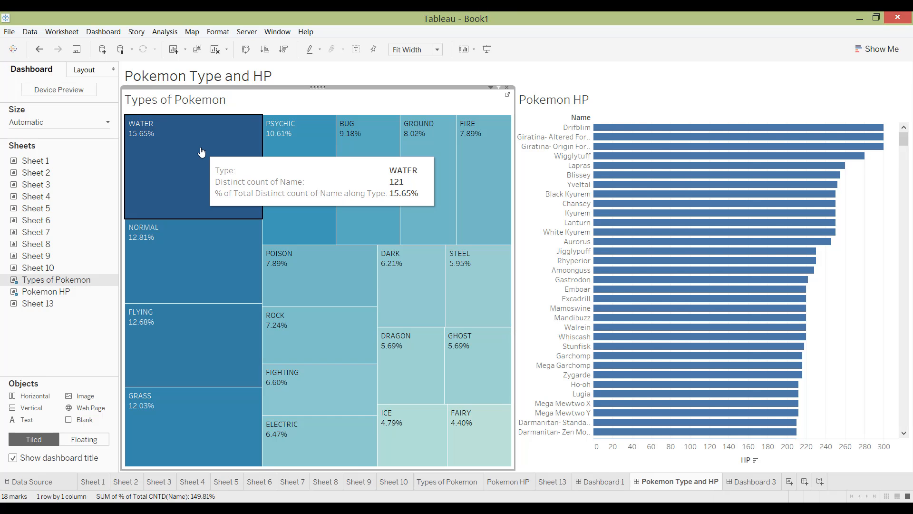
left_click(192, 166)
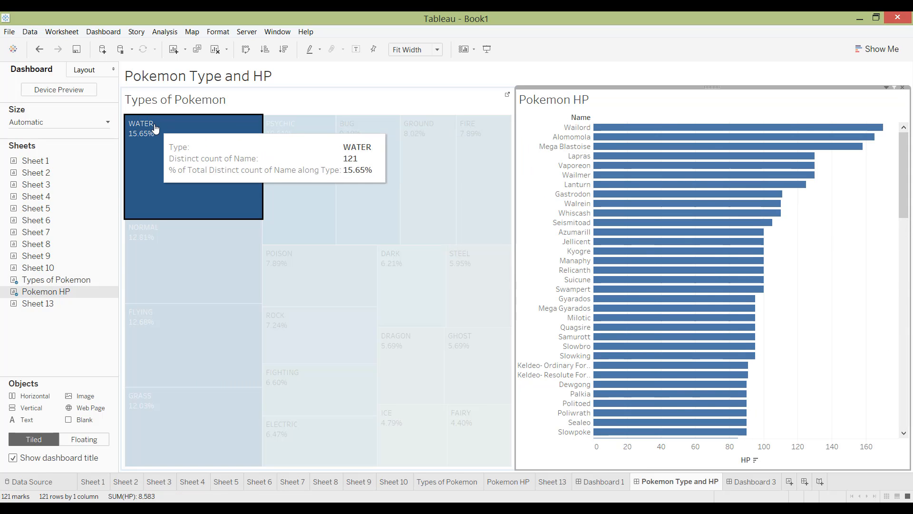
left_click(479, 436)
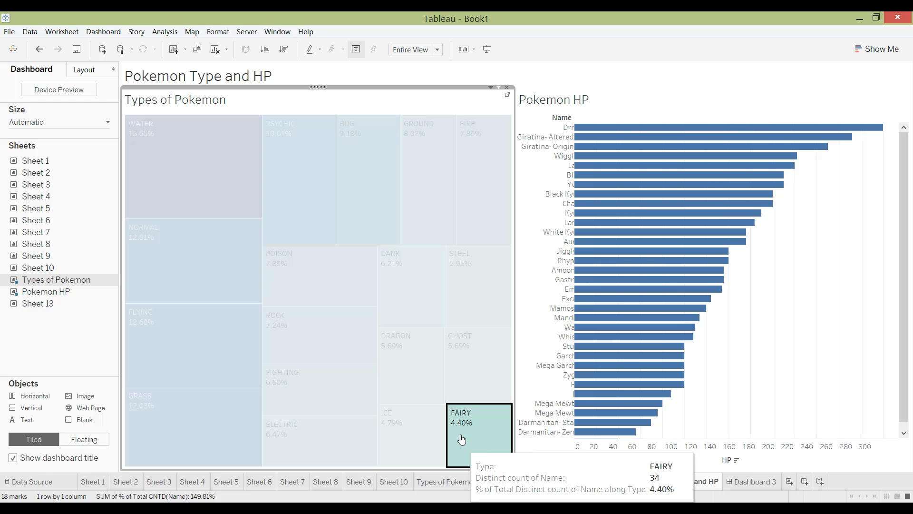
left_click(478, 433)
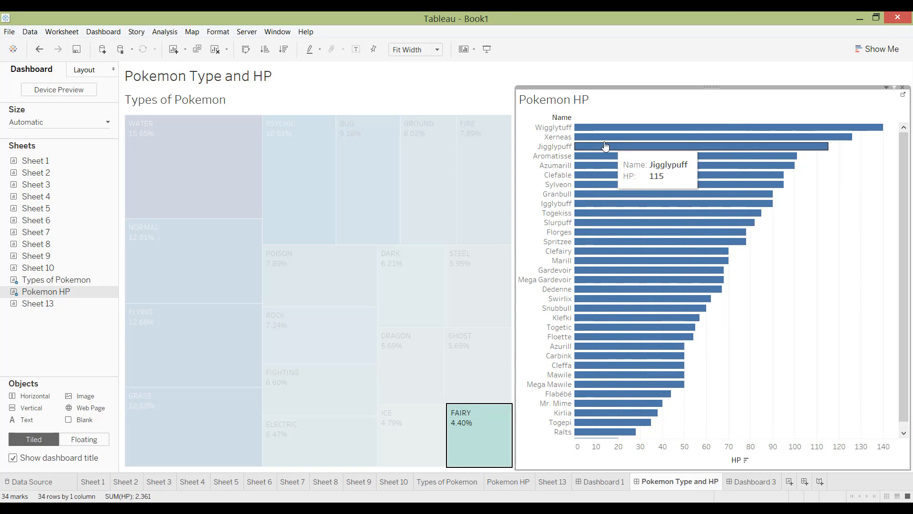
mouse_move(561, 325)
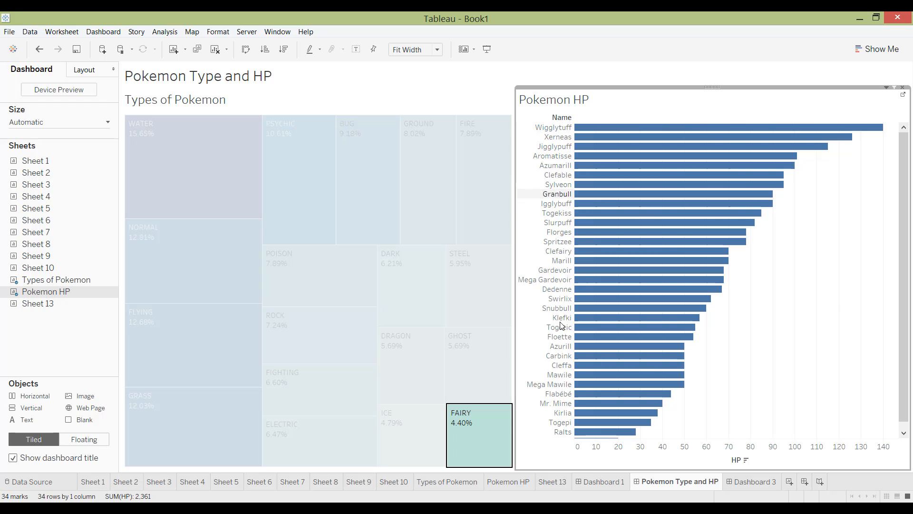
left_click(471, 445)
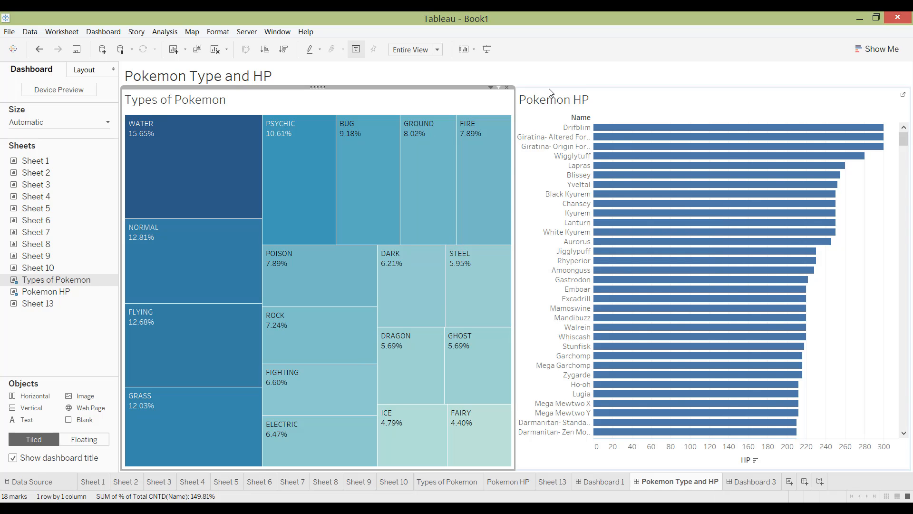
mouse_move(542, 111)
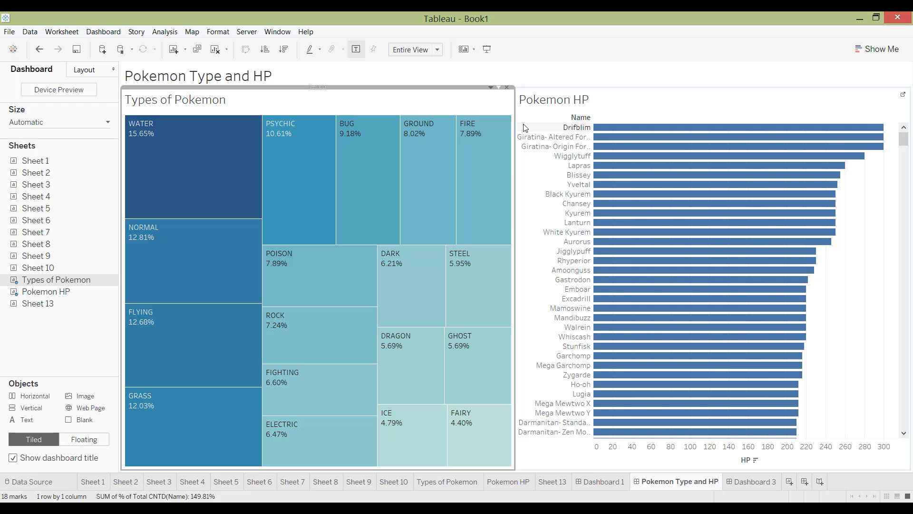
mouse_move(191, 152)
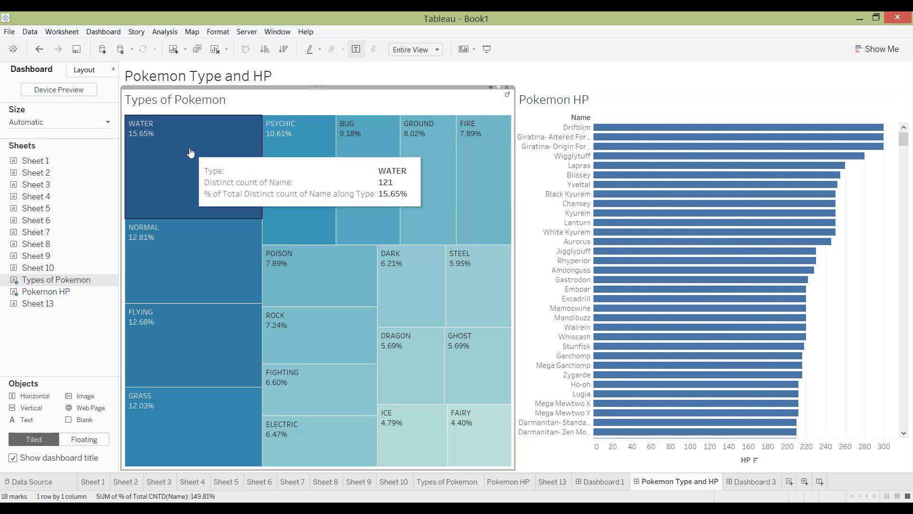
mouse_move(648, 194)
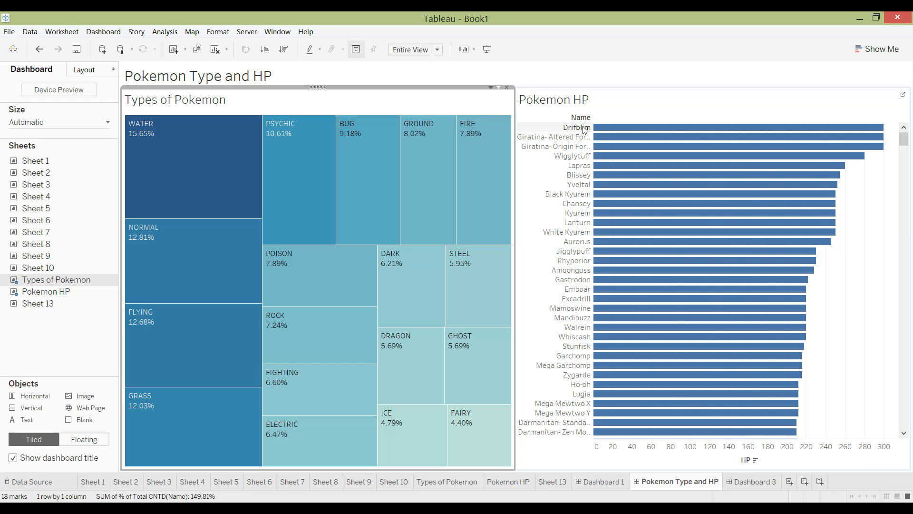
mouse_move(35, 160)
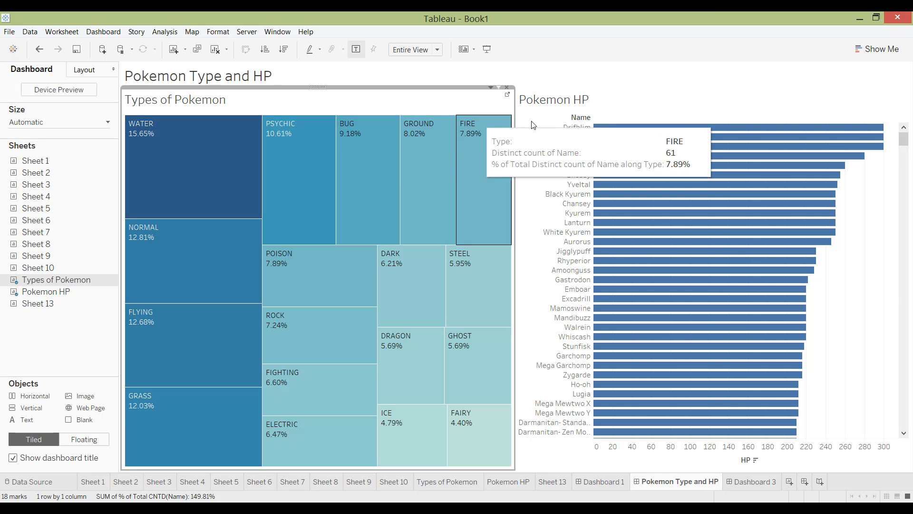
mouse_move(158, 128)
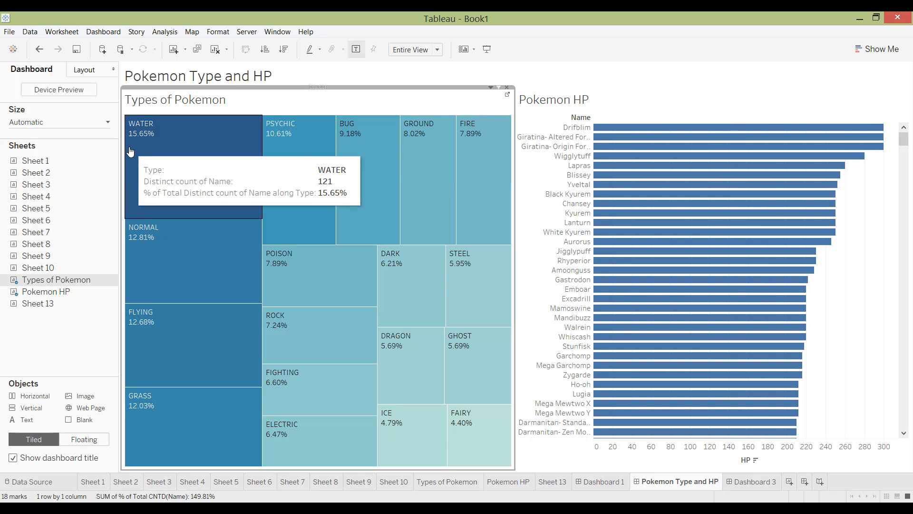
mouse_move(163, 120)
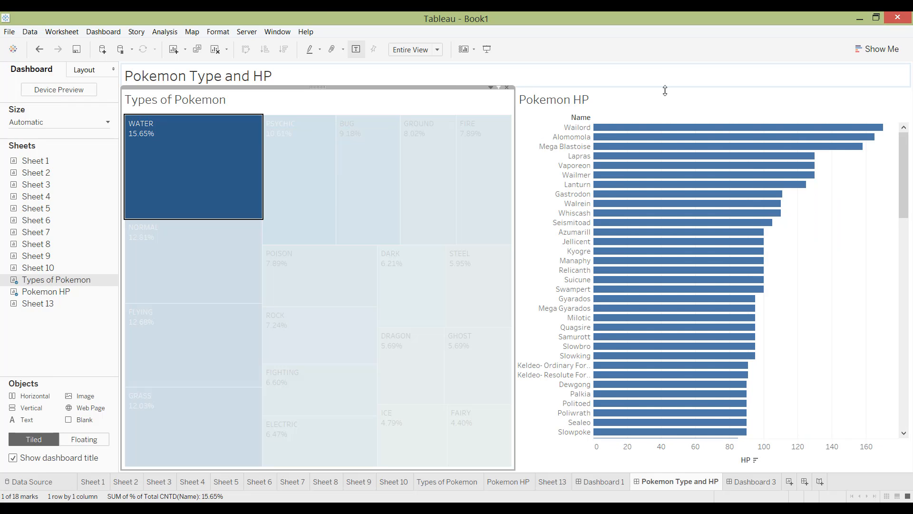
Test the Psychic and Steel tiles, then clear the filter to show all Pokemon
left_click(299, 156)
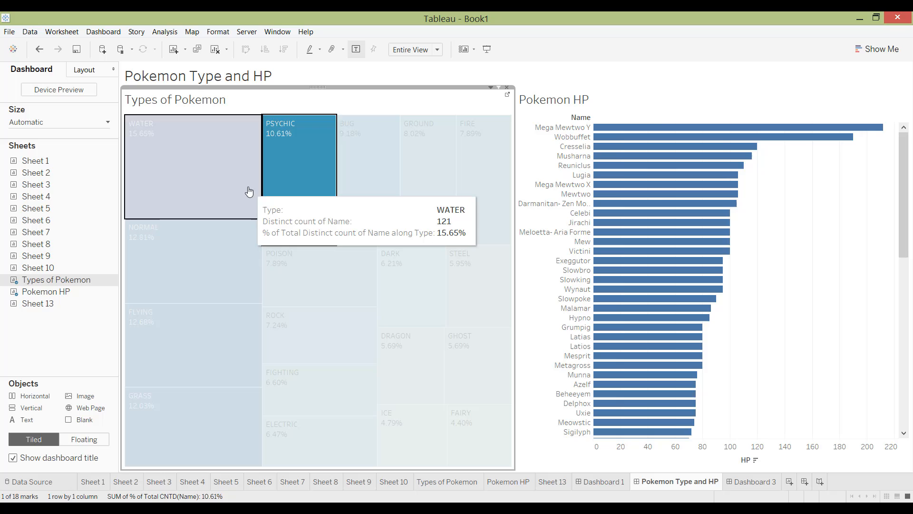
left_click(192, 169)
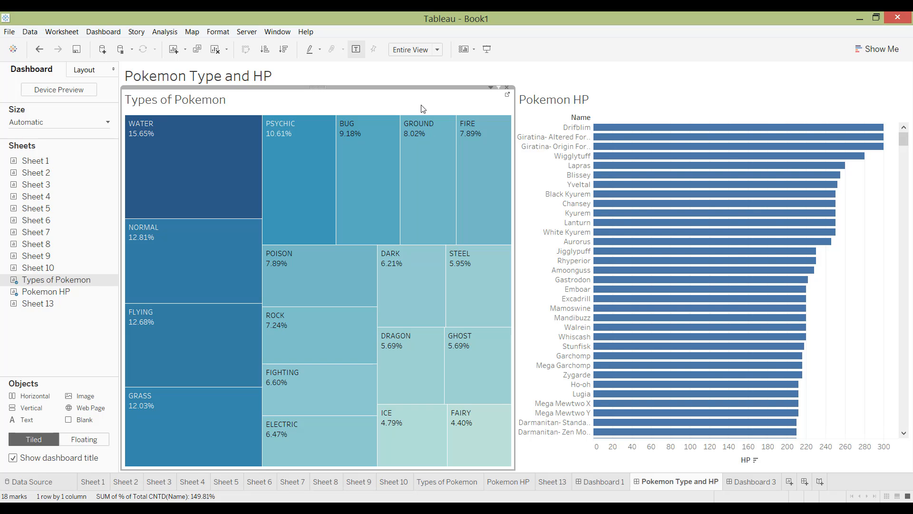
mouse_move(401, 311)
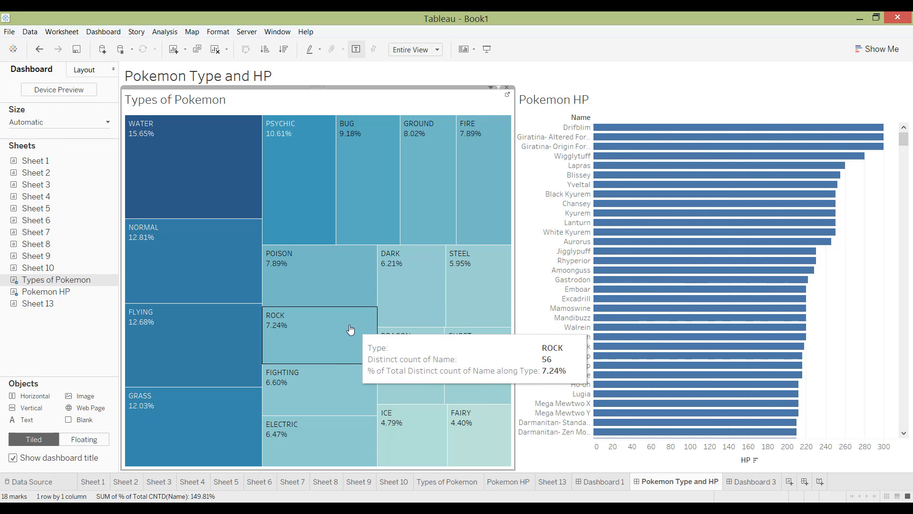
left_click(478, 286)
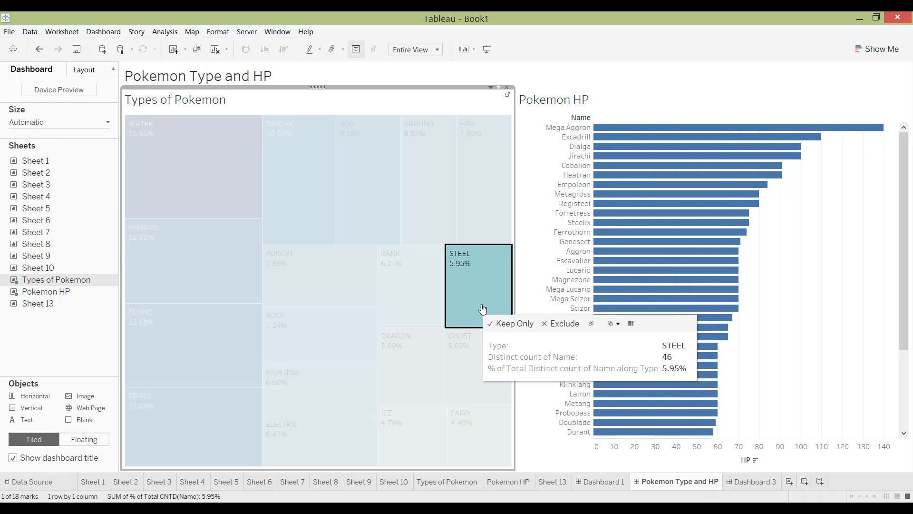
left_click(513, 324)
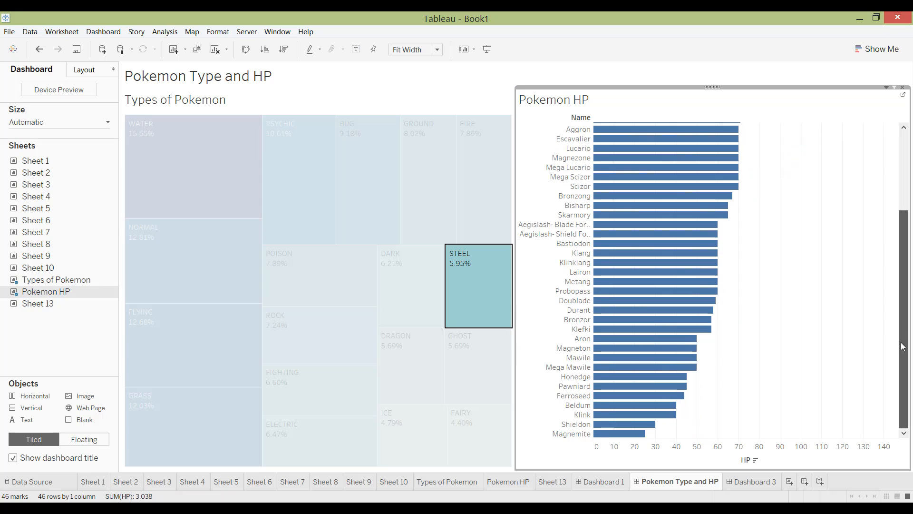
left_click(459, 294)
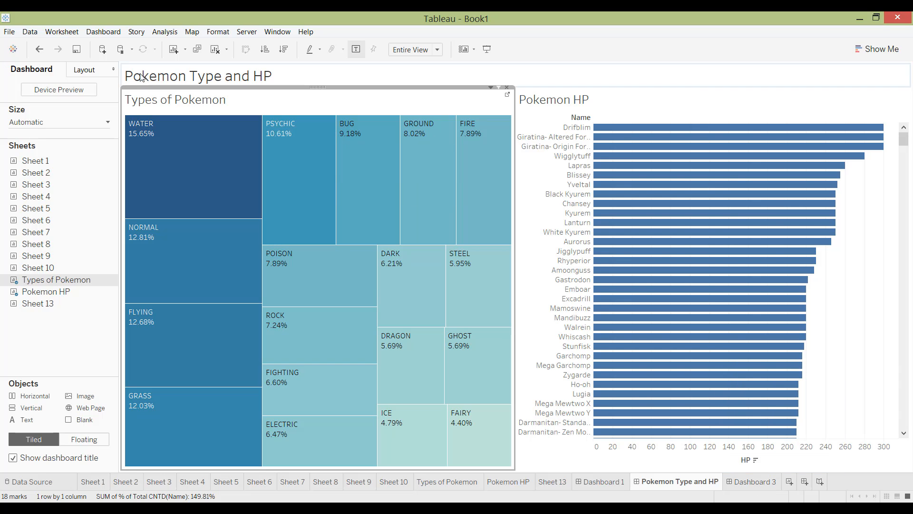
Start a new filter action from Dashboard > Actions
left_click(103, 31)
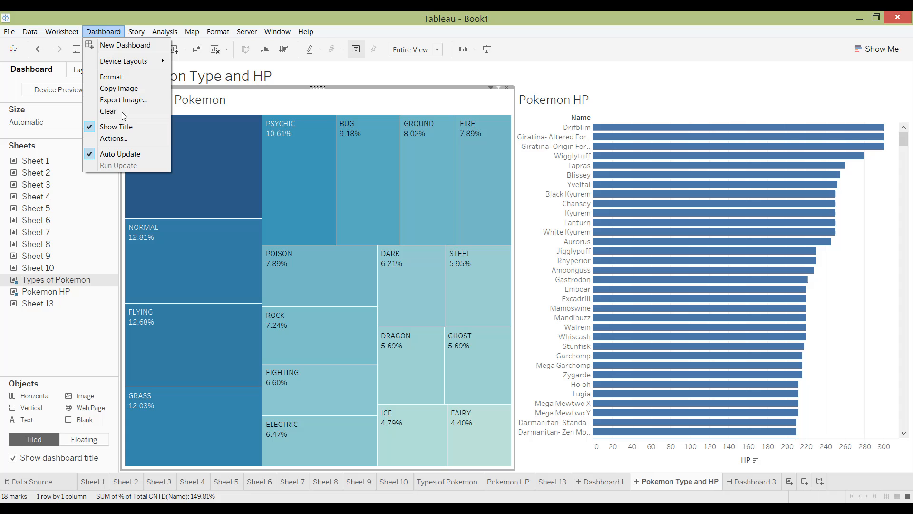
left_click(114, 138)
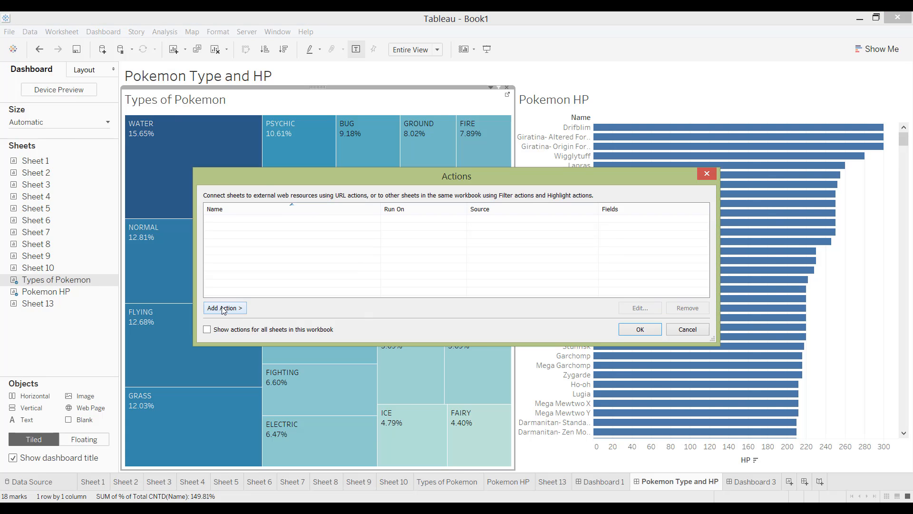
left_click(224, 308)
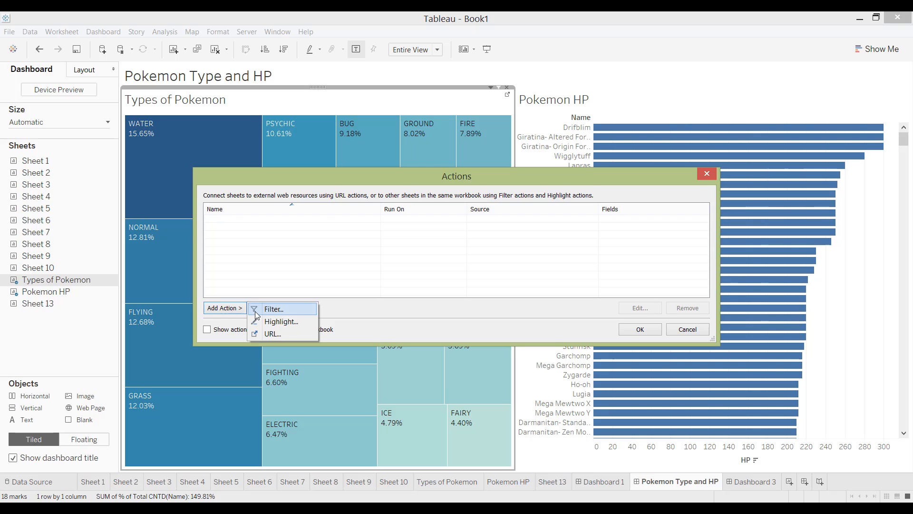
left_click(273, 309)
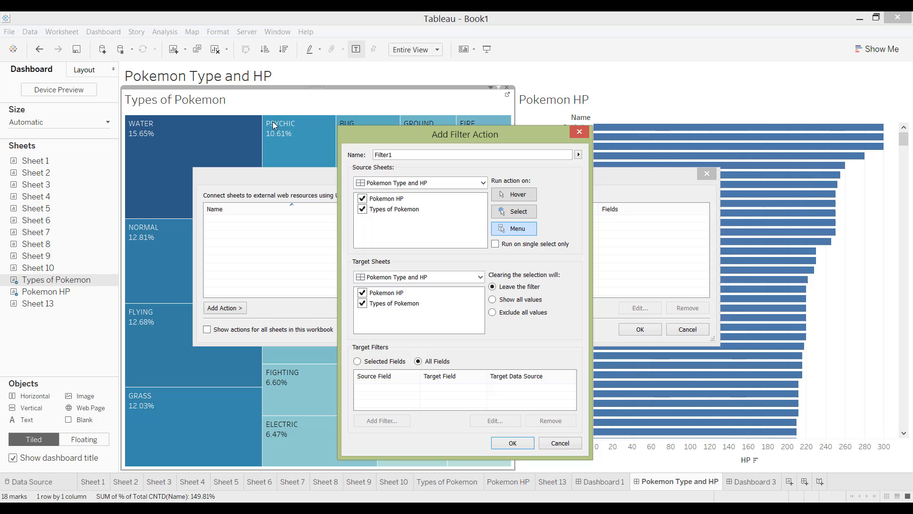
mouse_move(347, 260)
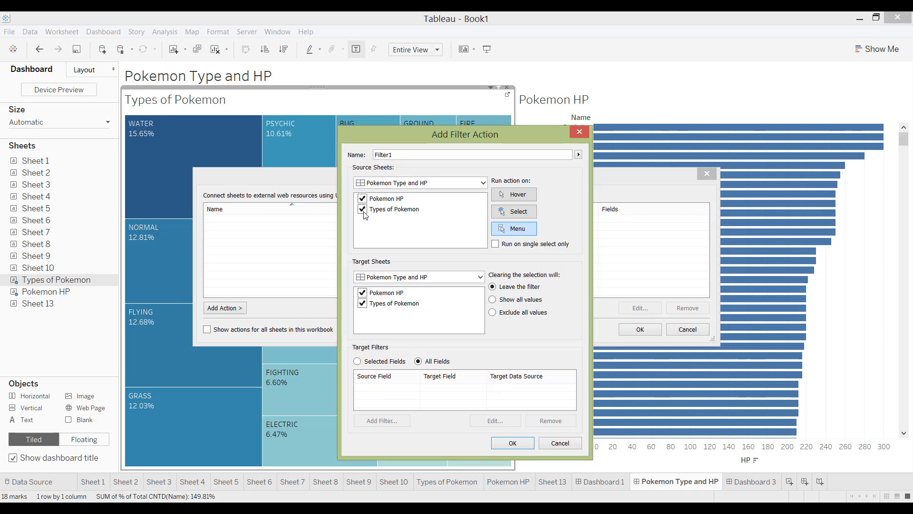
mouse_move(394, 301)
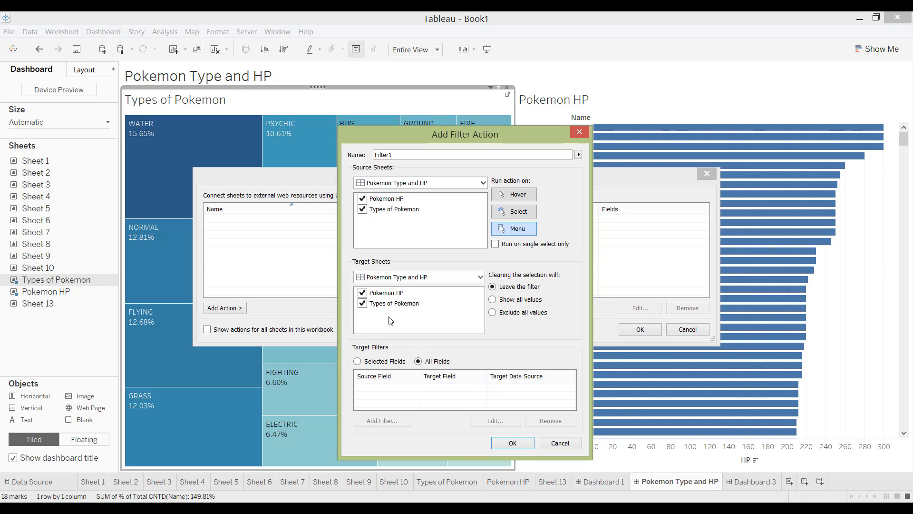
Review the target sheet list and set Run action on to Menu
left_click(480, 276)
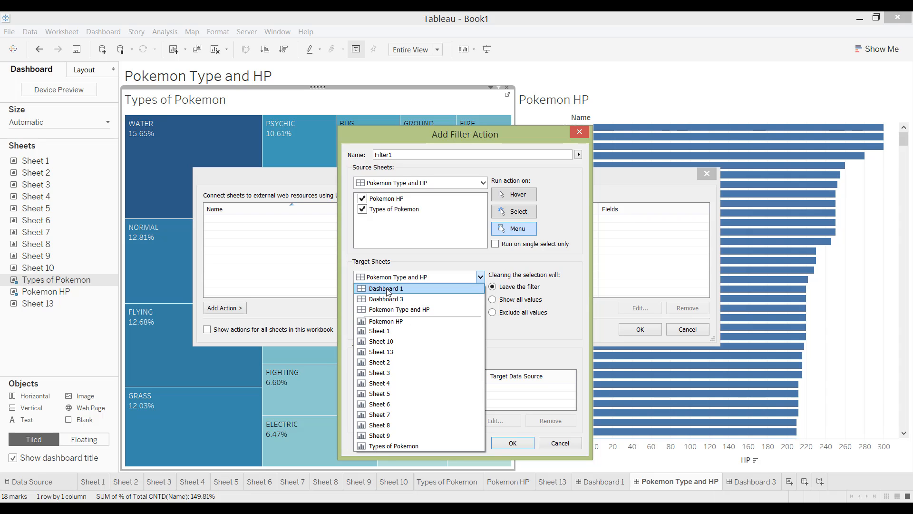
left_click(385, 288)
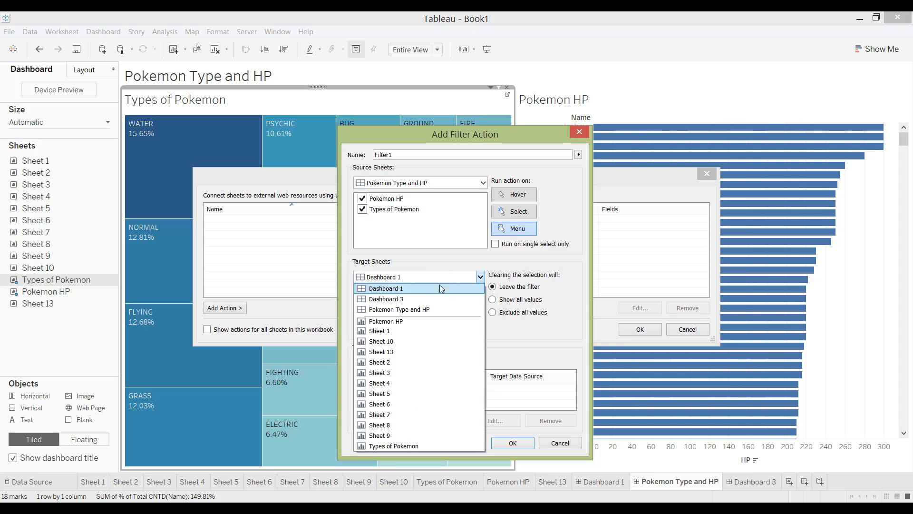
left_click(399, 309)
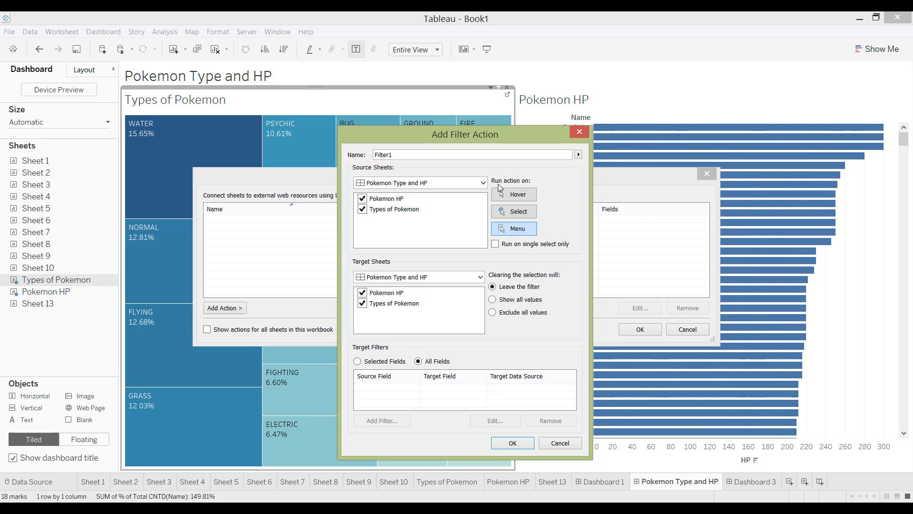
left_click(514, 211)
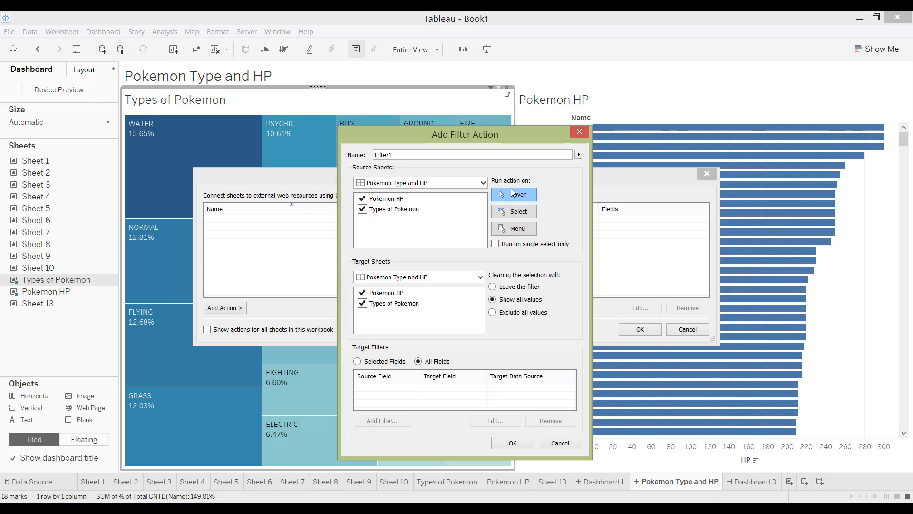
left_click(517, 228)
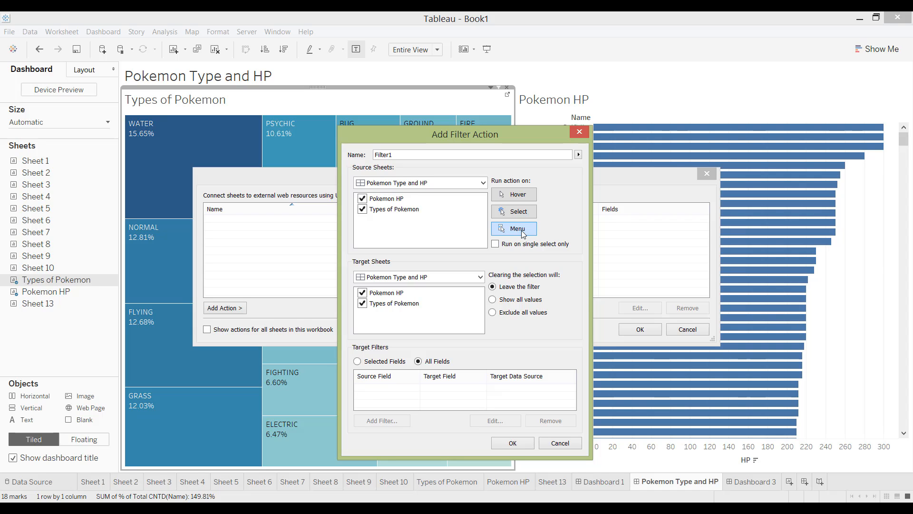
Set Filter1 to run on Select and exclude all values when the selection clears
left_click(514, 211)
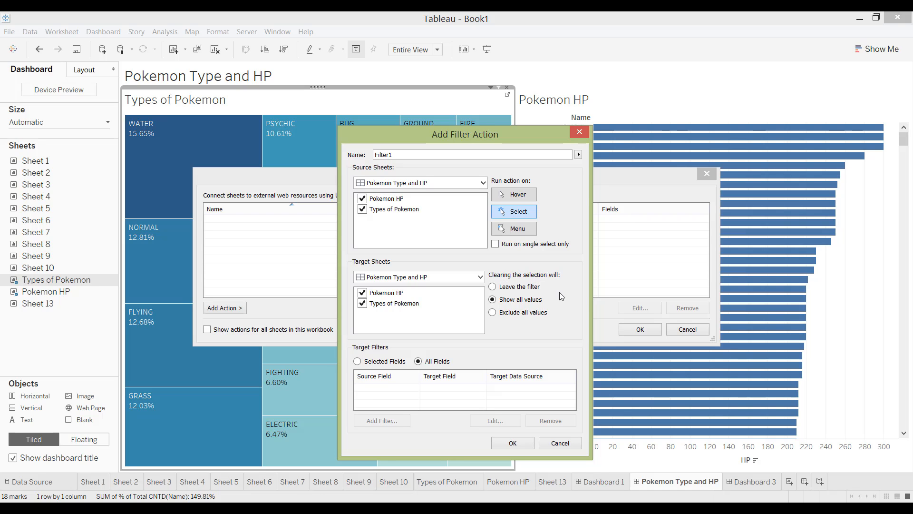
mouse_move(560, 299)
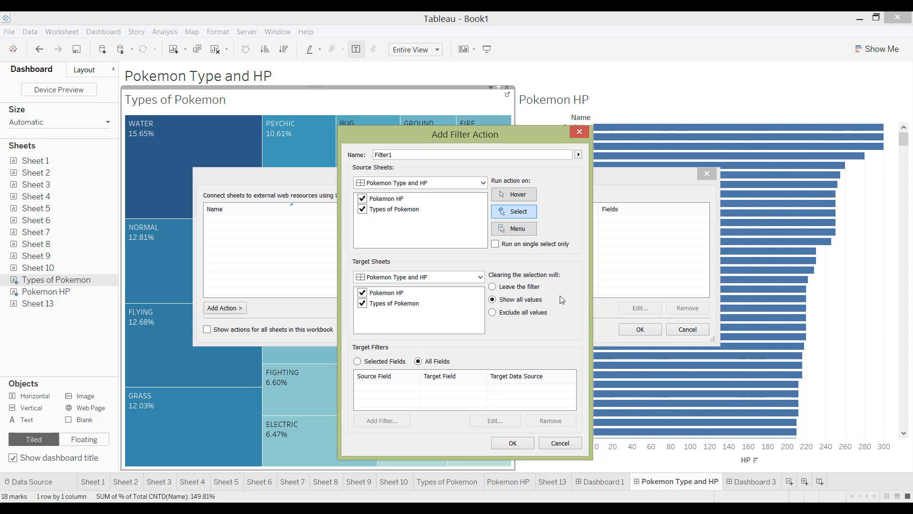
mouse_move(493, 331)
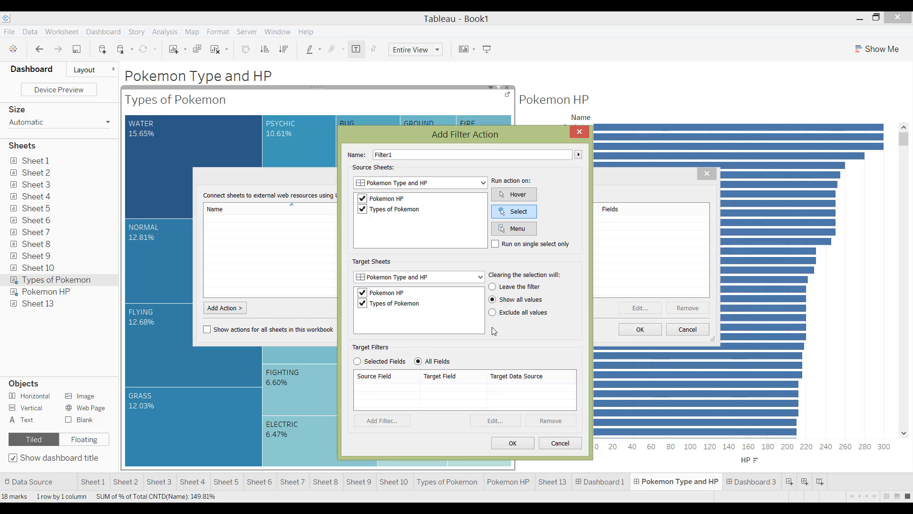
left_click(493, 285)
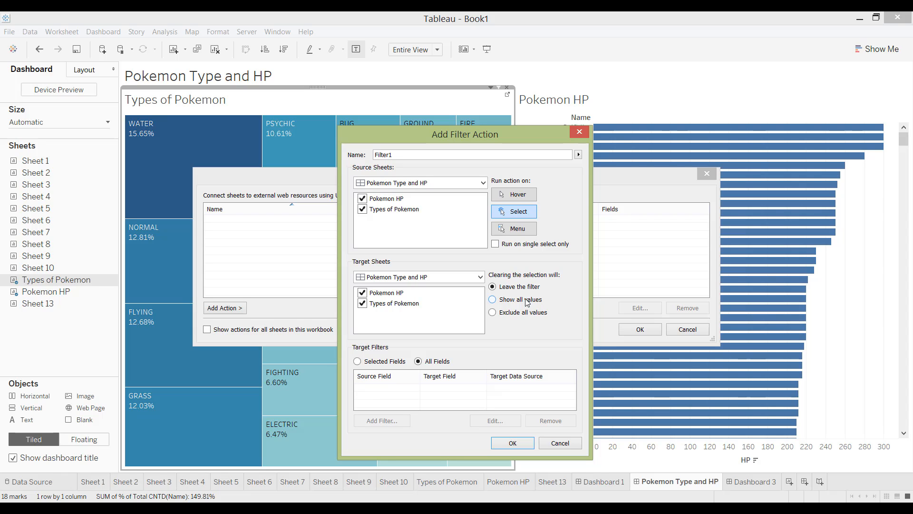
left_click(492, 299)
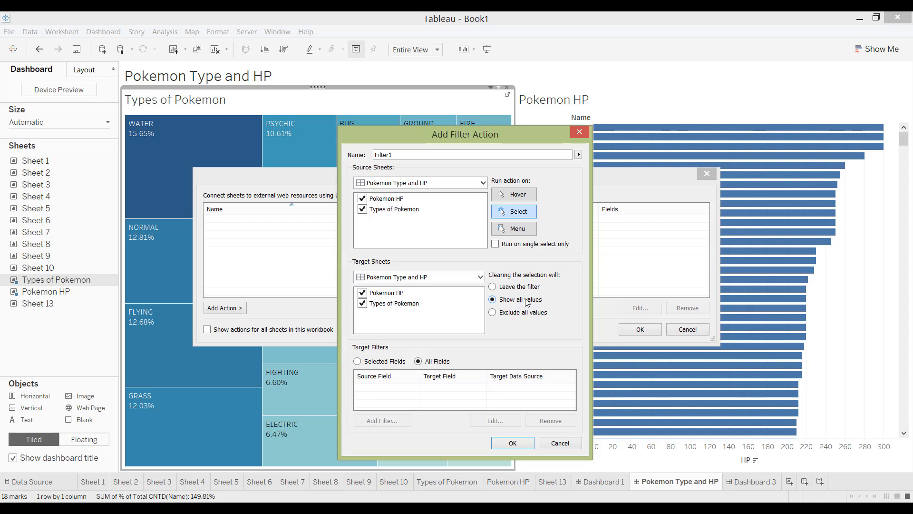
left_click(492, 312)
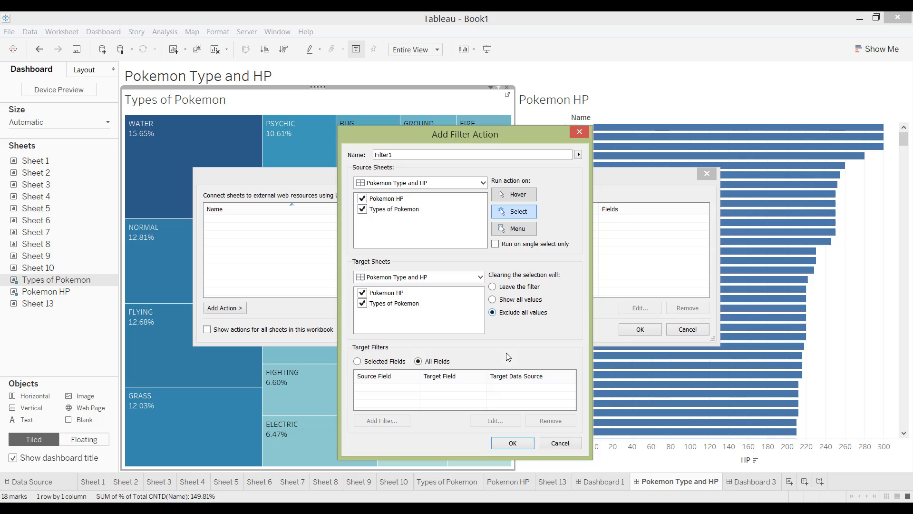
mouse_move(370, 355)
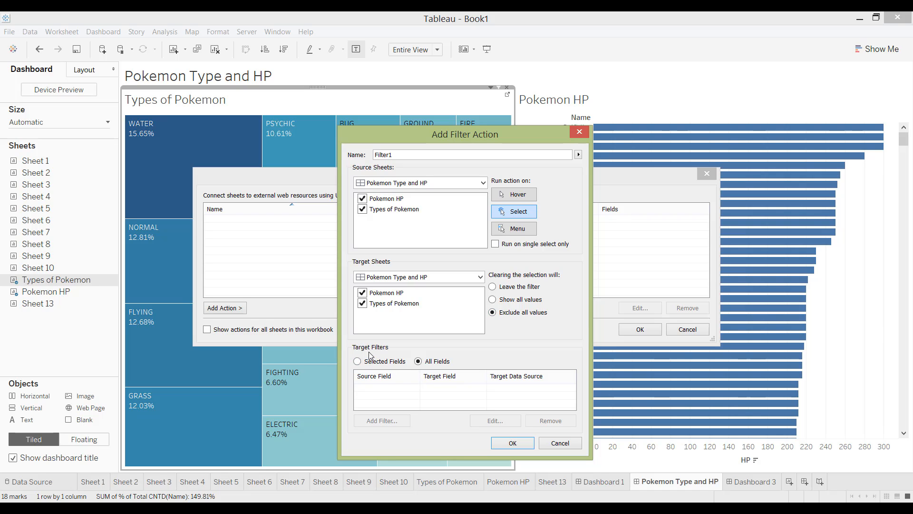
mouse_move(372, 357)
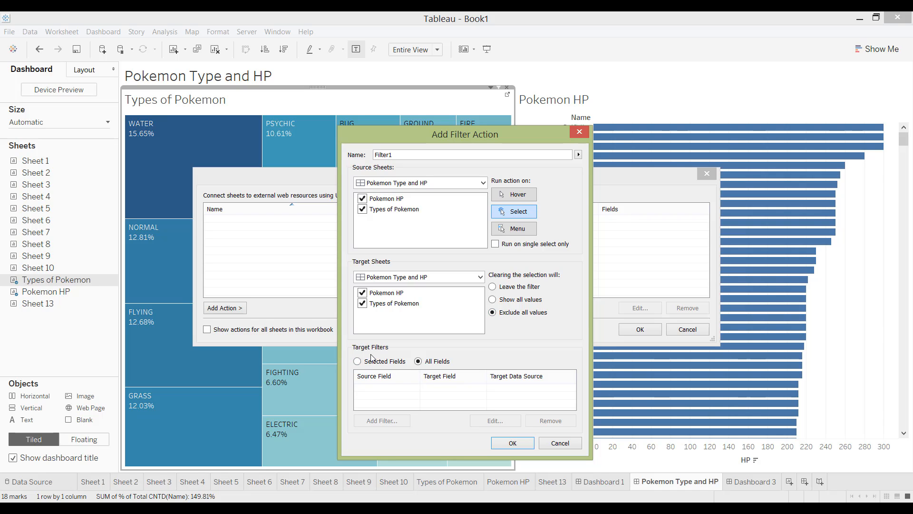
mouse_move(476, 360)
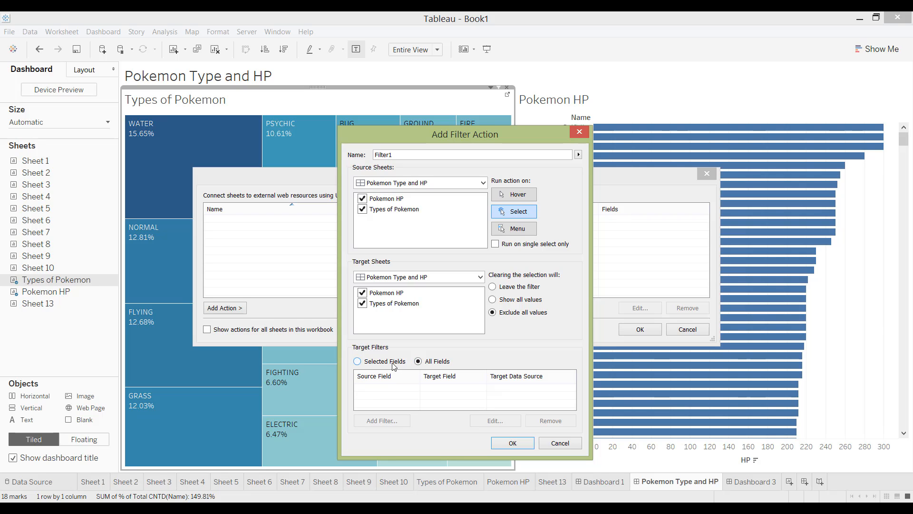
Try a Type-only target filter field, then remove it to keep All Fields
left_click(357, 361)
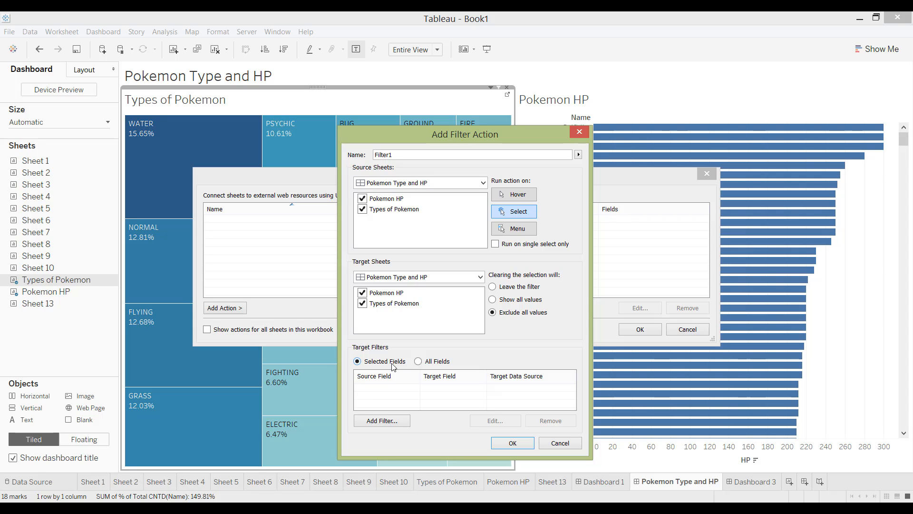
mouse_move(381, 365)
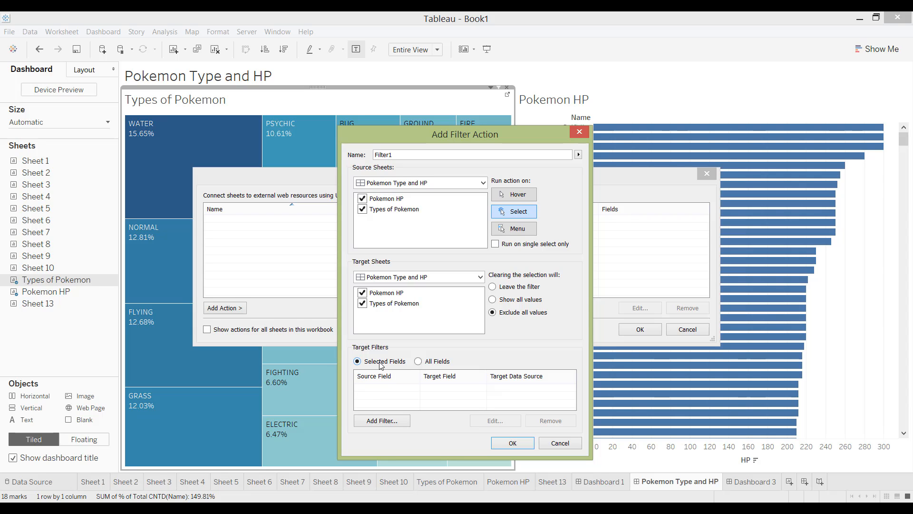
left_click(381, 419)
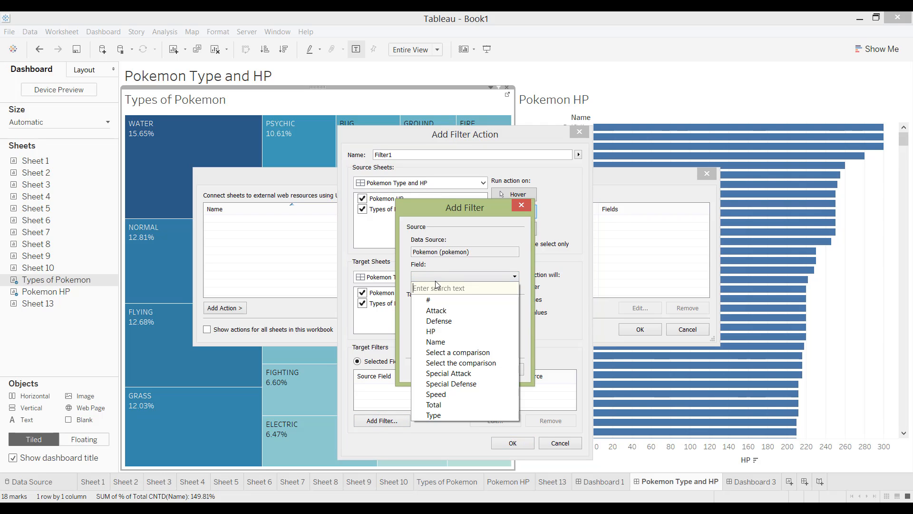
mouse_move(431, 332)
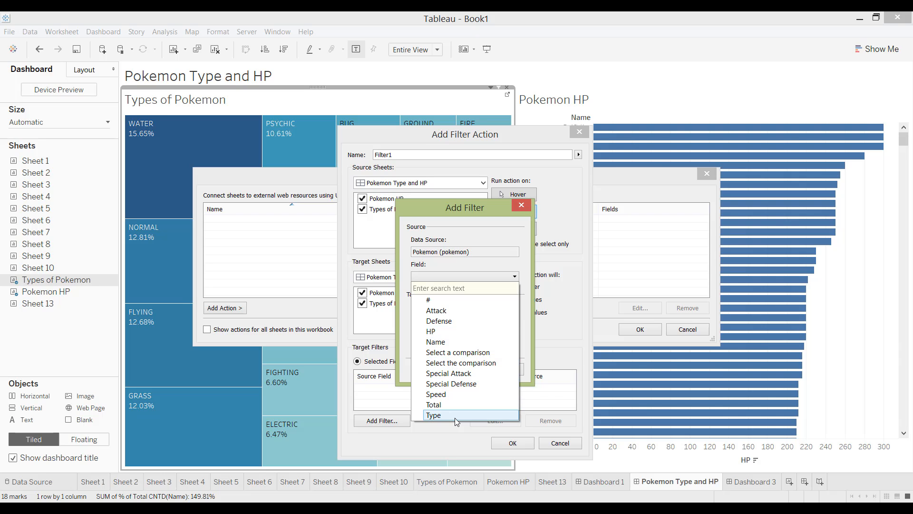
left_click(433, 415)
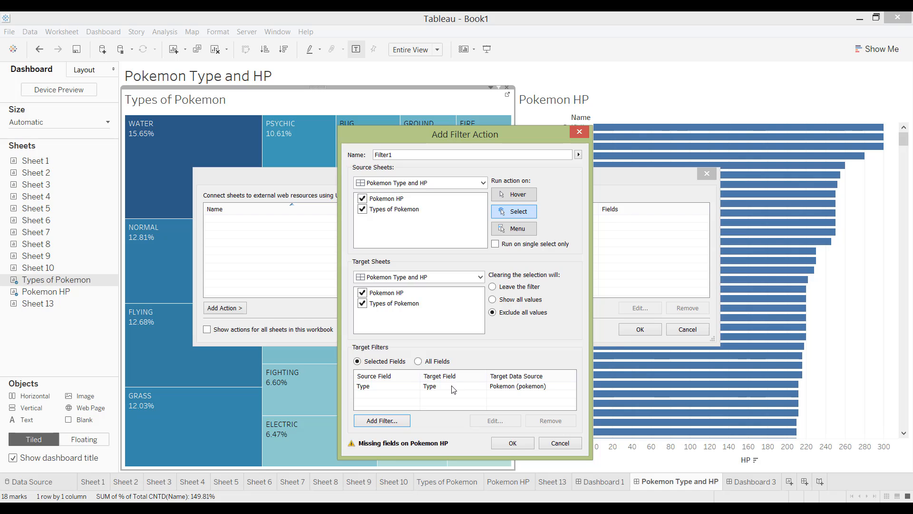
mouse_move(630, 173)
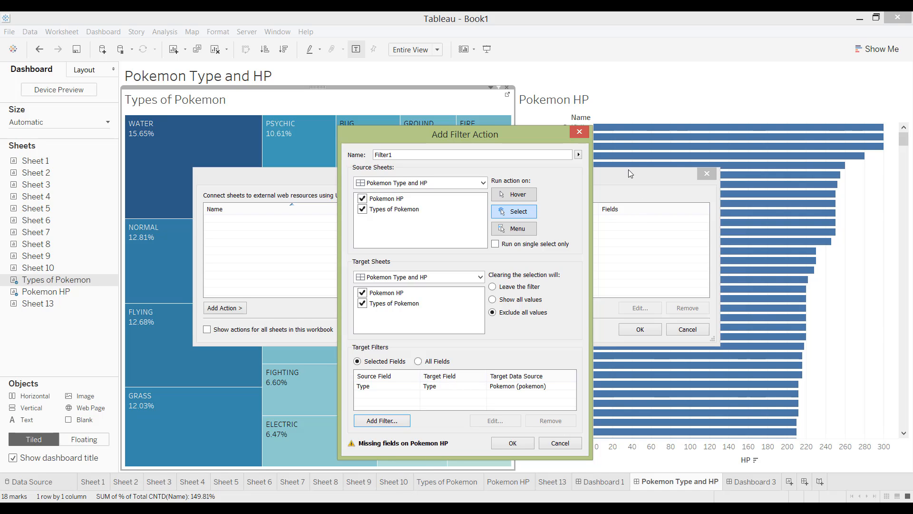
mouse_move(583, 98)
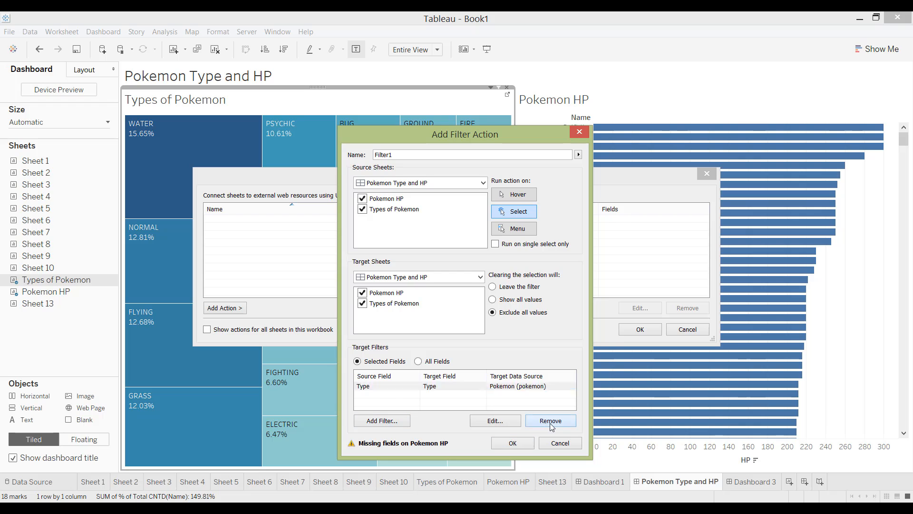
left_click(549, 421)
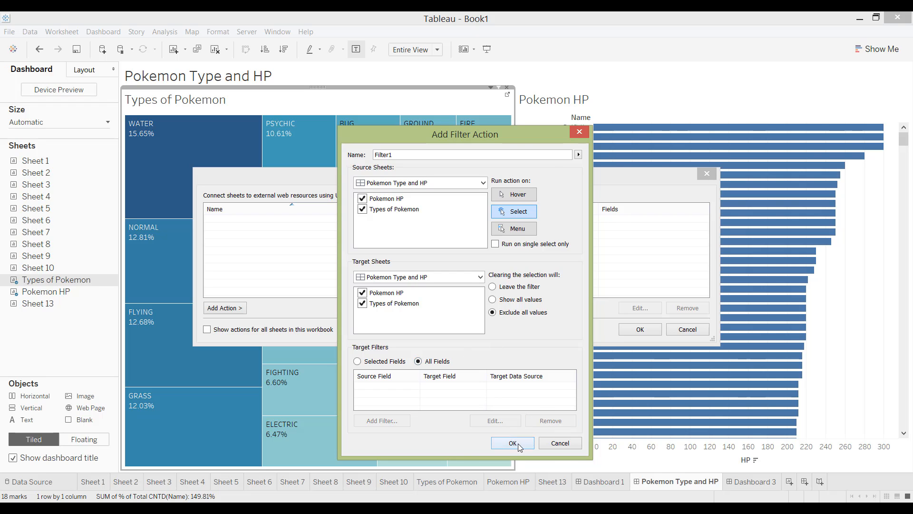
Save the Filter1 action, leaving the Pokemon HP chart empty with no type selected
left_click(511, 442)
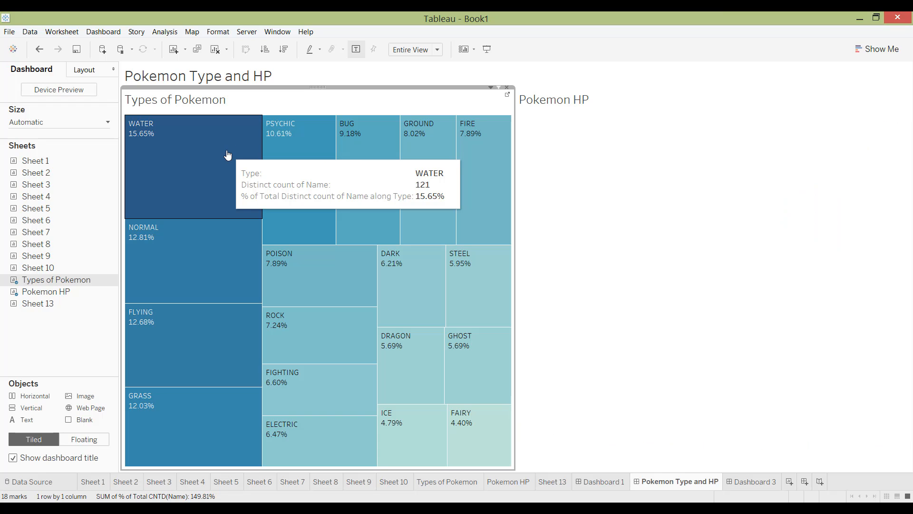
mouse_move(492, 323)
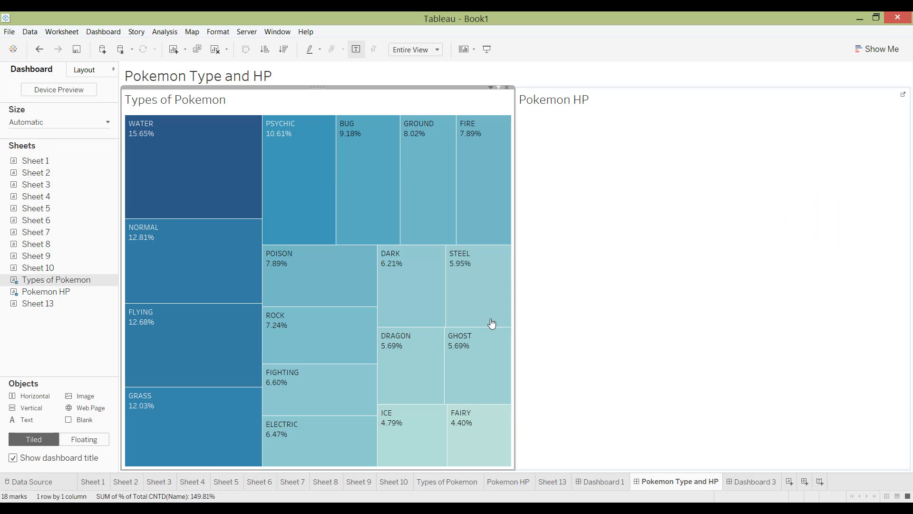
mouse_move(180, 137)
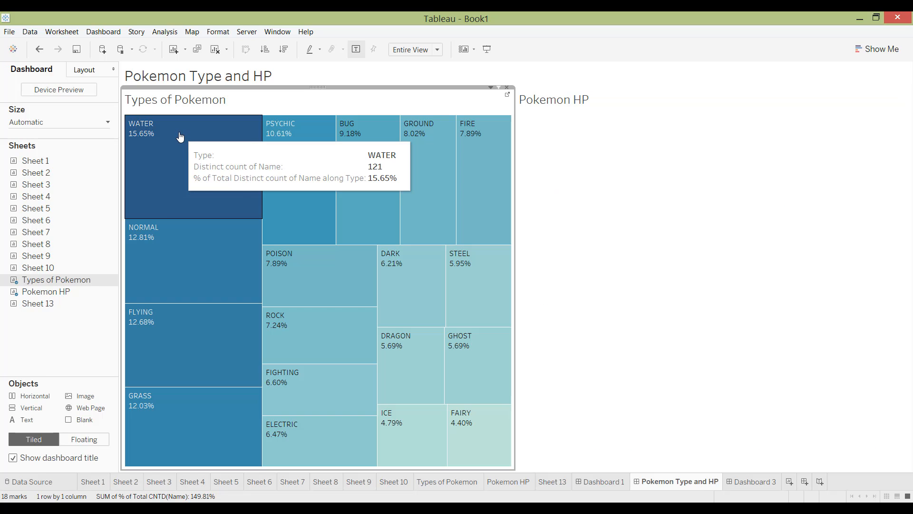
mouse_move(181, 129)
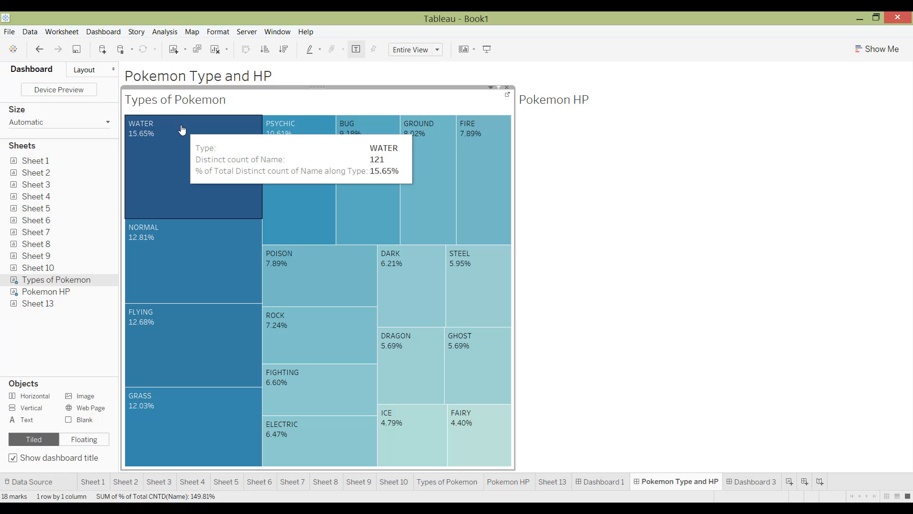
left_click(103, 31)
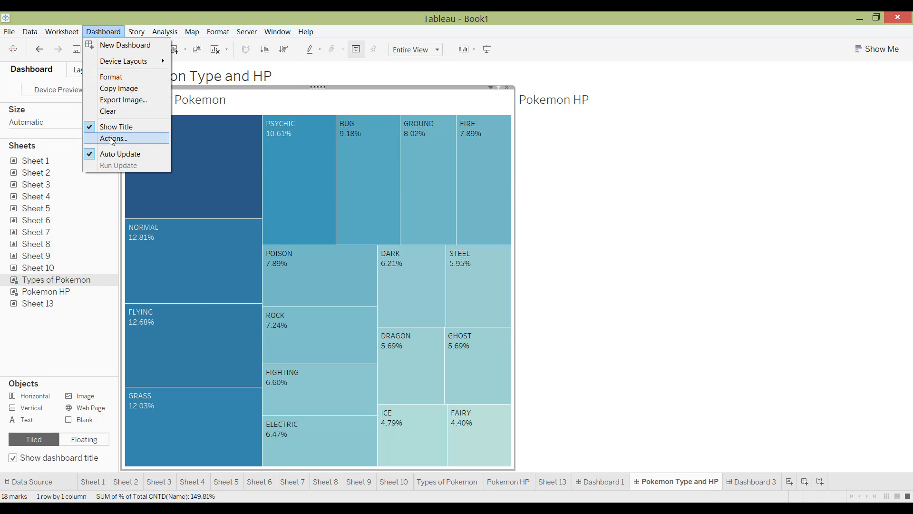
Edit Filter1 and rename it 'See Pokemon HP'
left_click(112, 138)
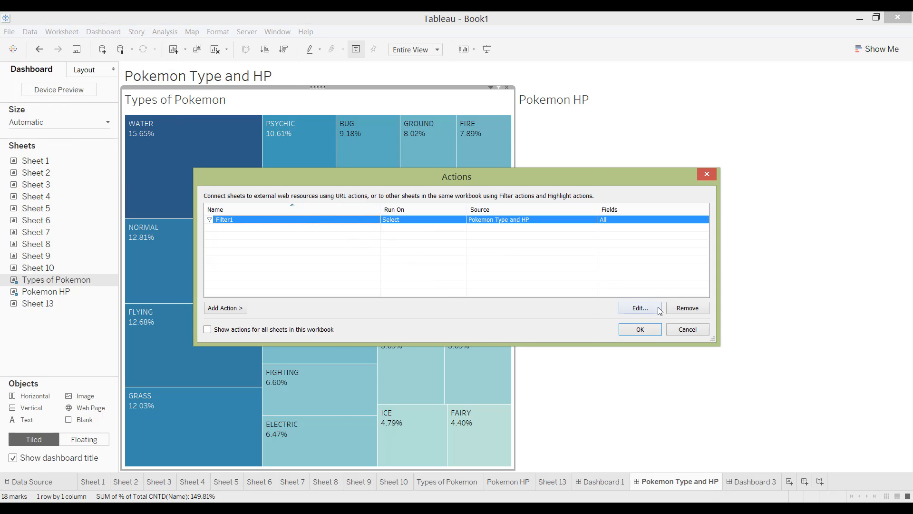
left_click(638, 308)
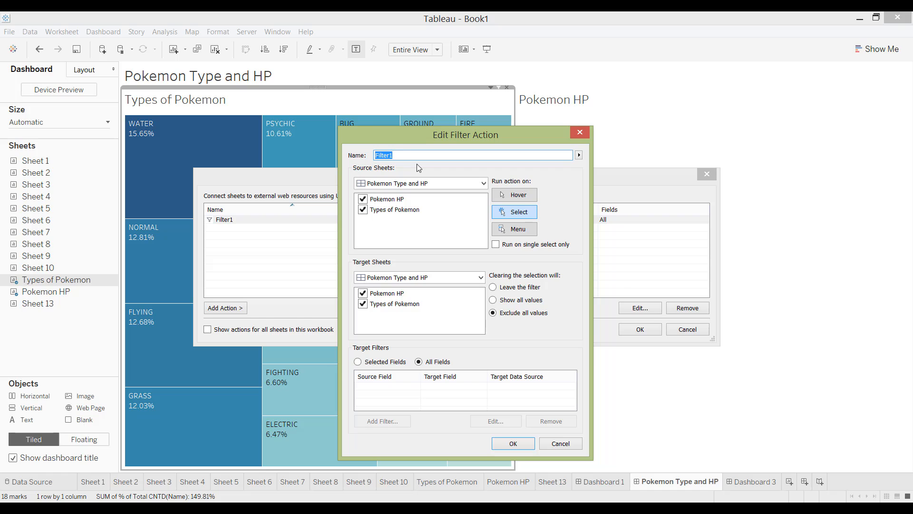
type("See")
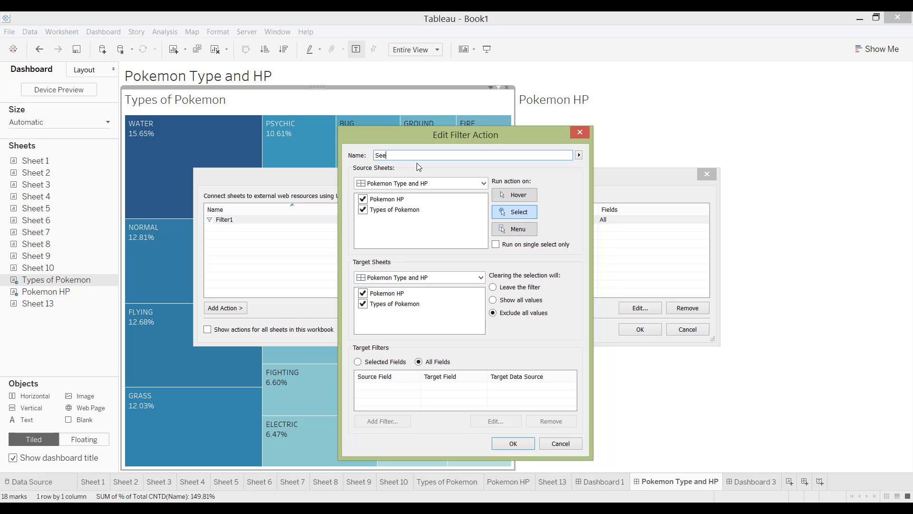
type("Pok")
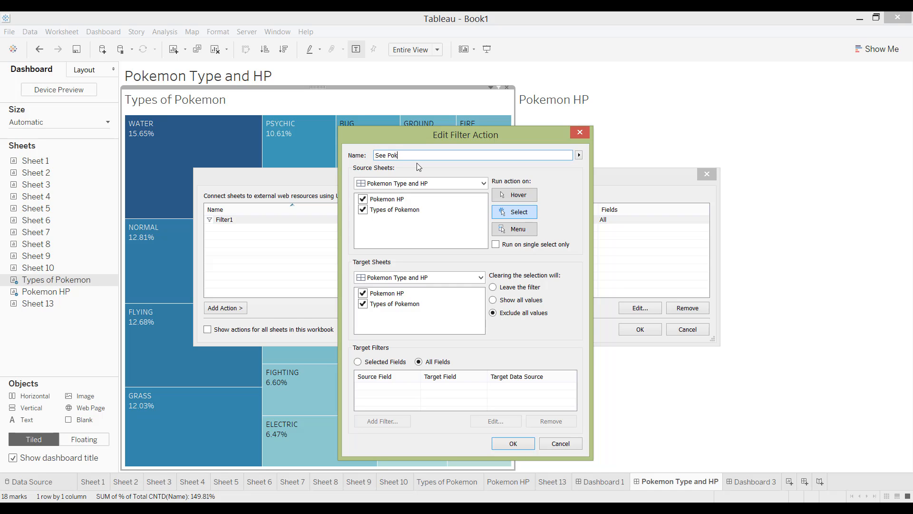
type("emon HP")
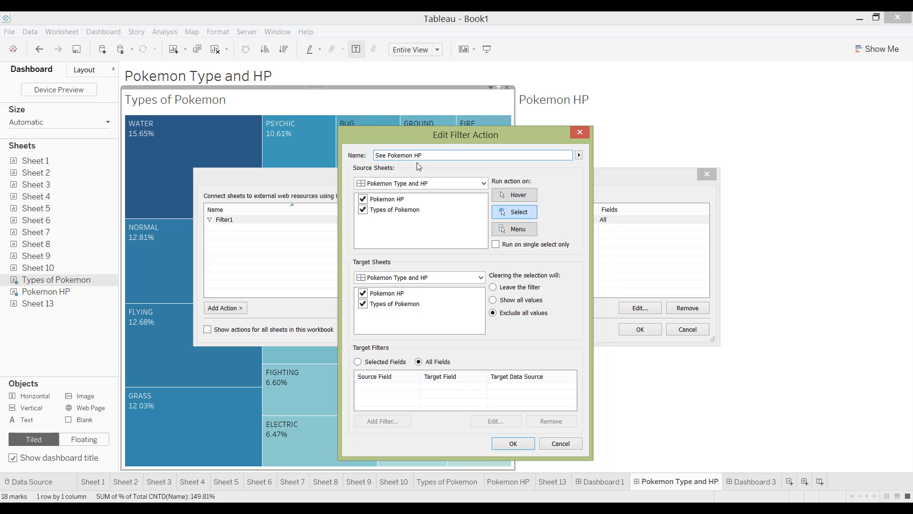
Source only Types of Pokemon, target Dashboard 3, run from Menu, and save
left_click(362, 199)
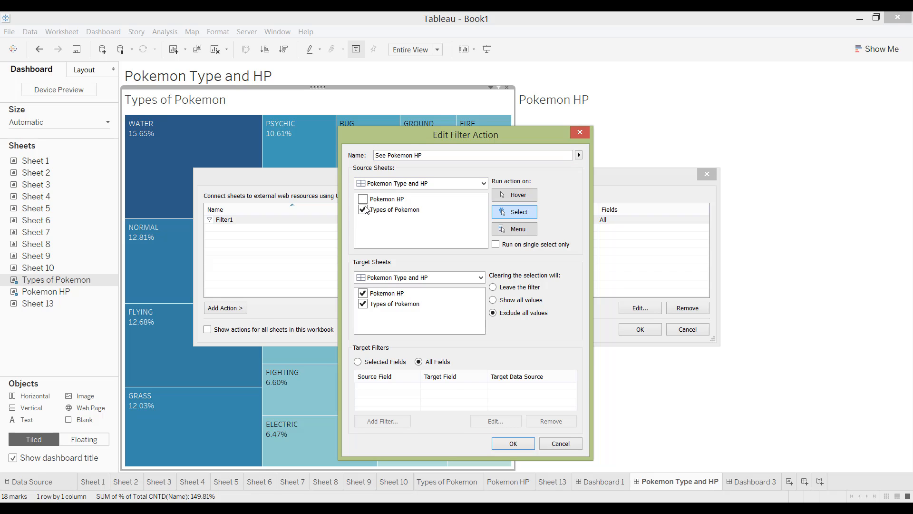
left_click(480, 277)
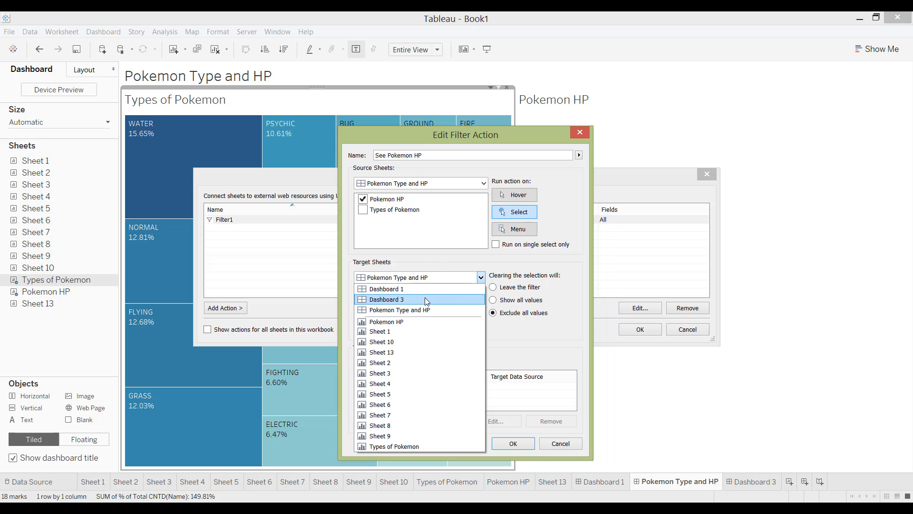
left_click(385, 299)
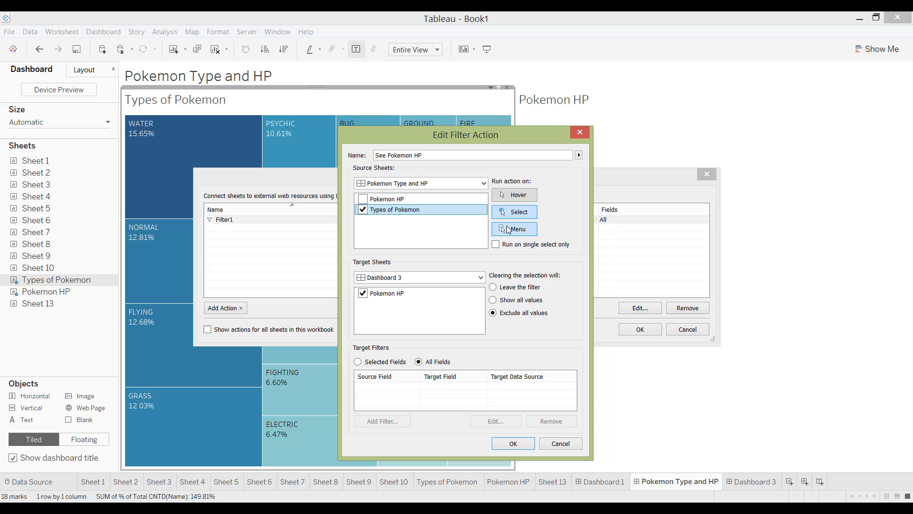
left_click(514, 228)
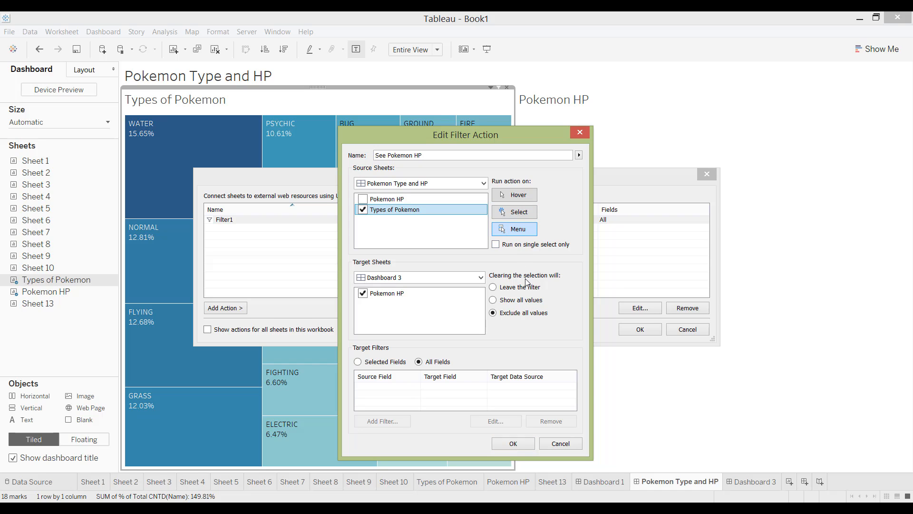
mouse_move(515, 309)
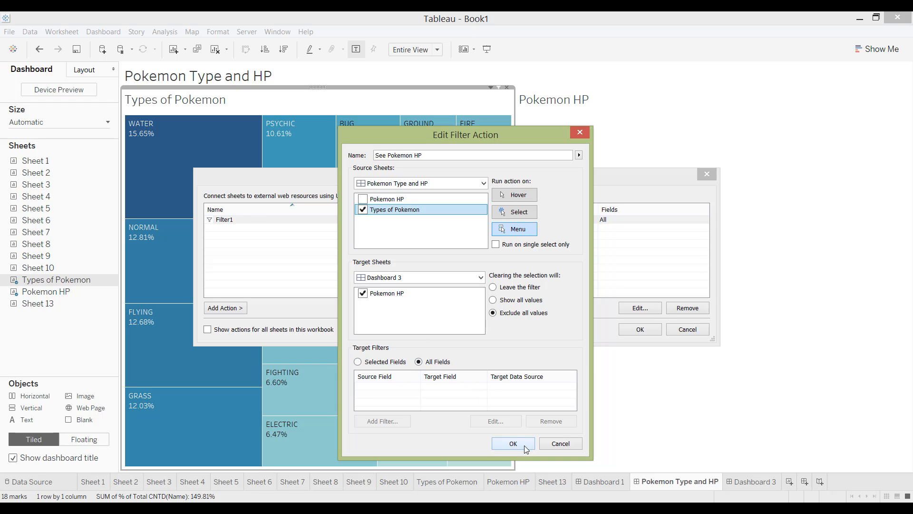
left_click(511, 443)
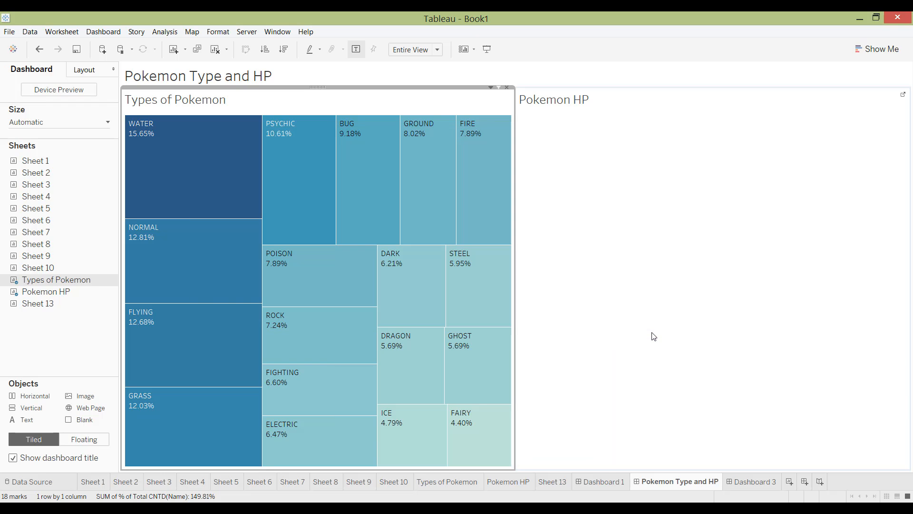
mouse_move(224, 174)
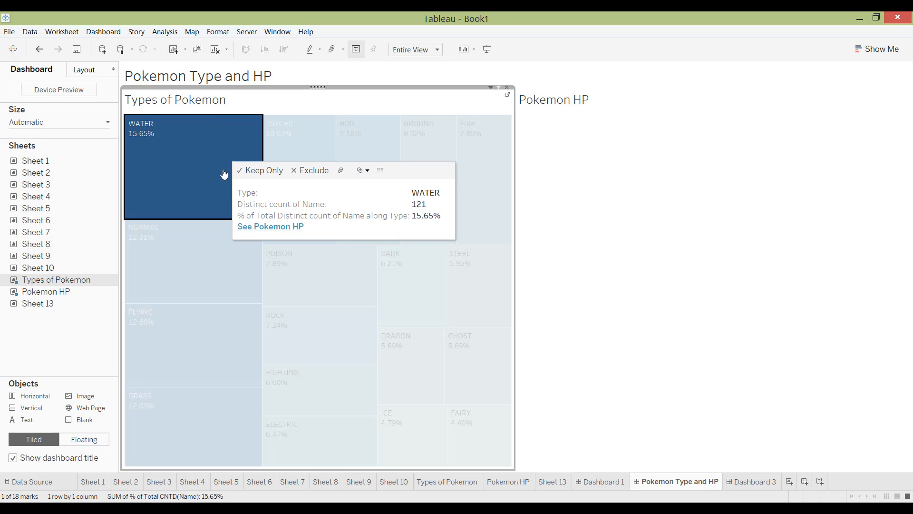
mouse_move(255, 236)
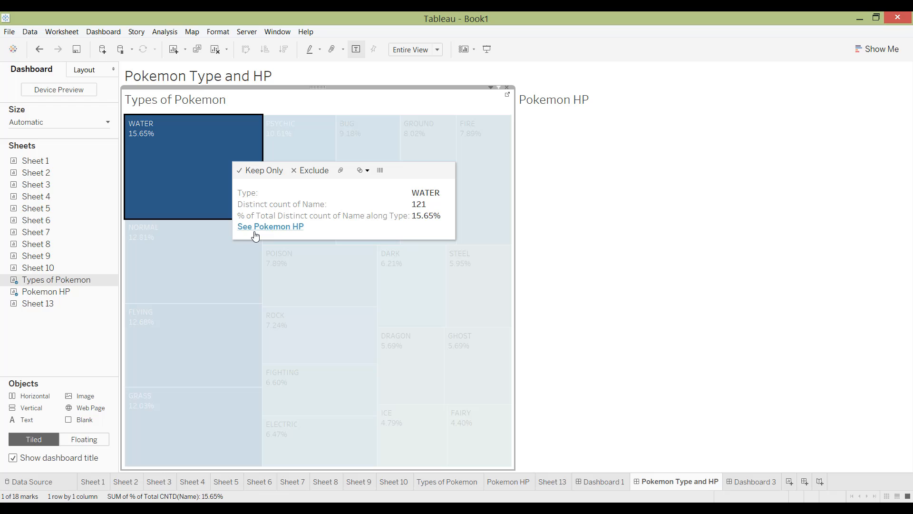
mouse_move(271, 234)
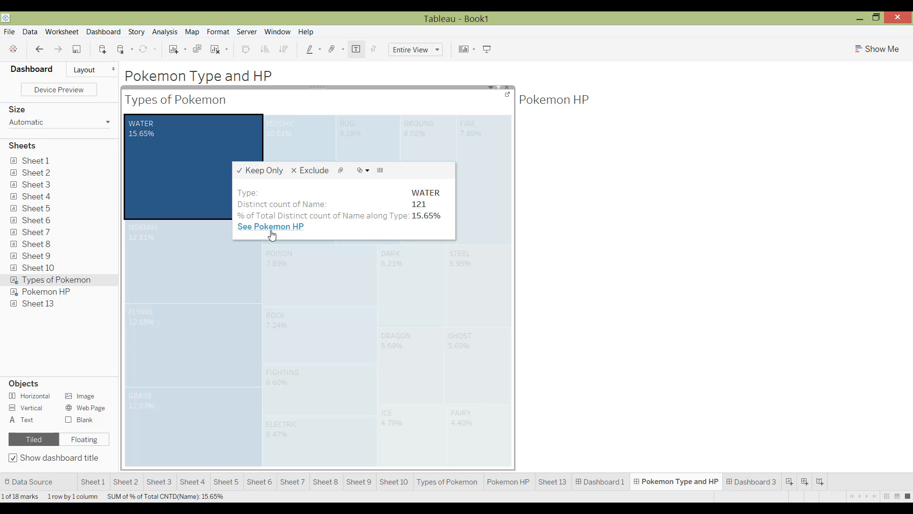
Run See Pokemon HP from the WATER tile, then return to the Pokemon Type and HP dashboard
left_click(269, 226)
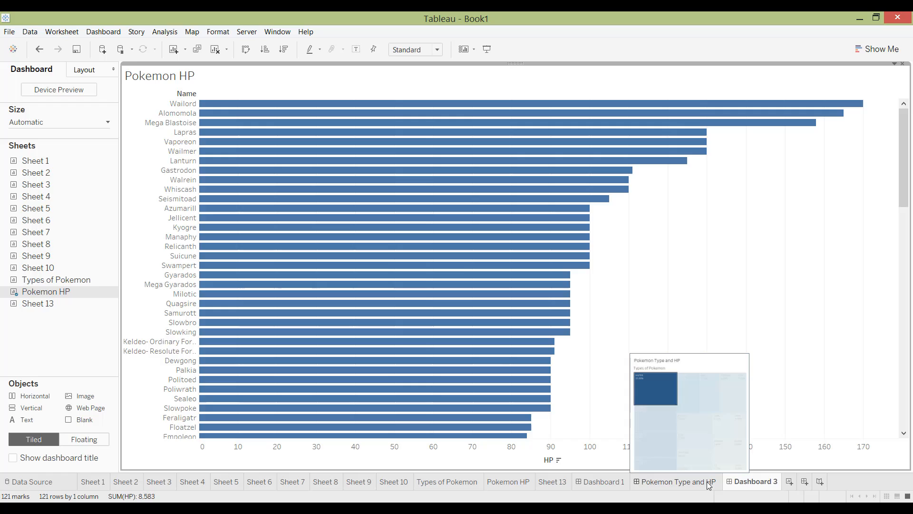
left_click(675, 481)
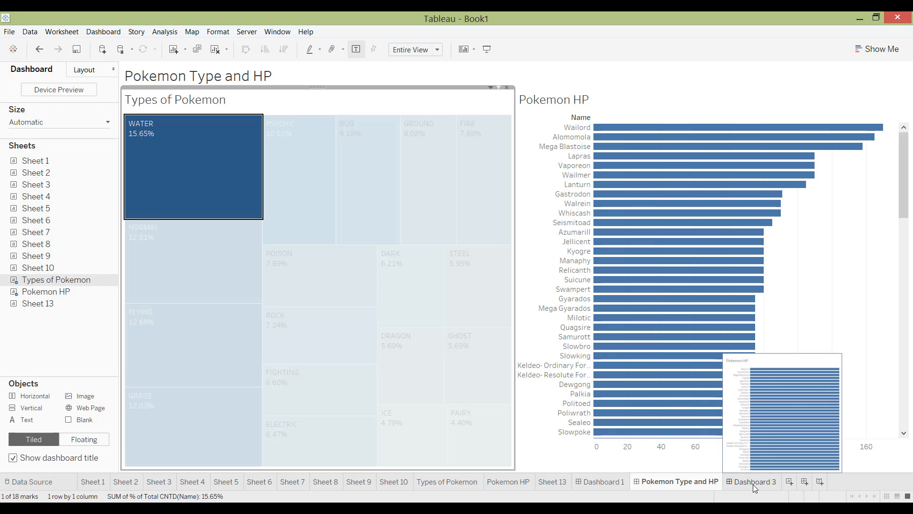
mouse_move(603, 177)
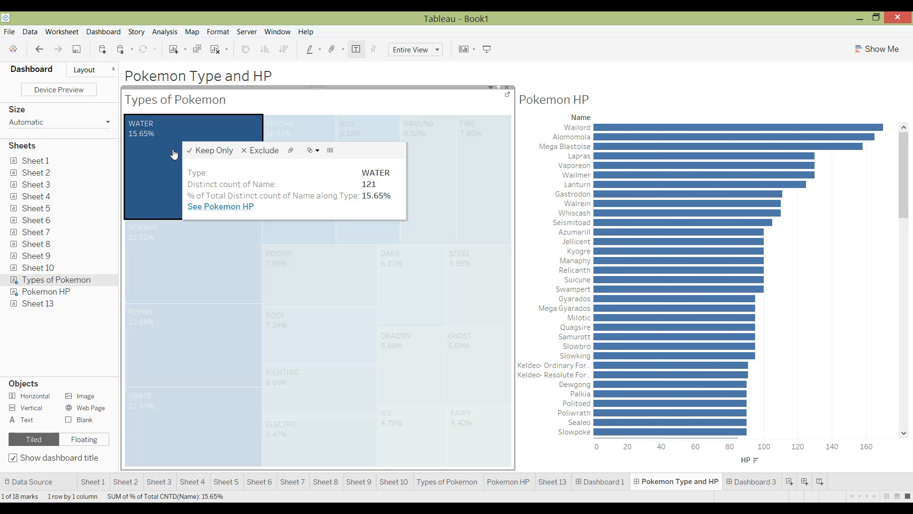
mouse_move(196, 165)
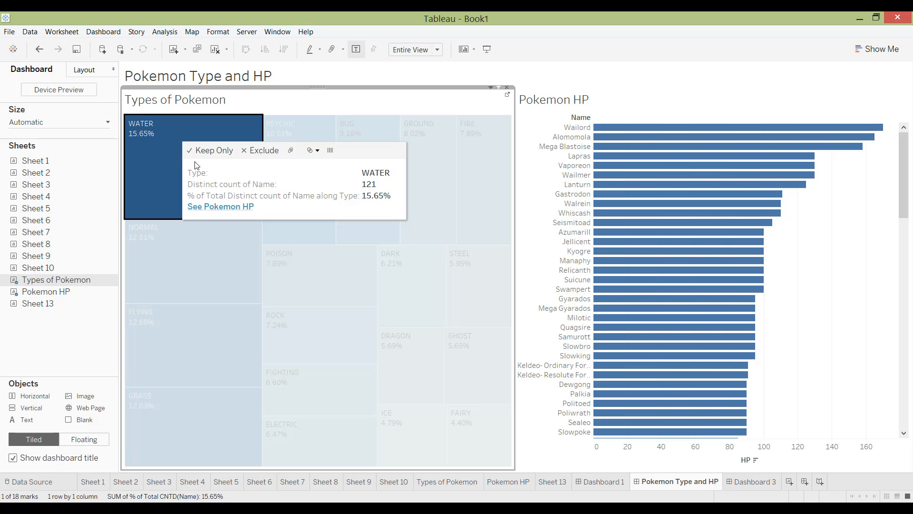